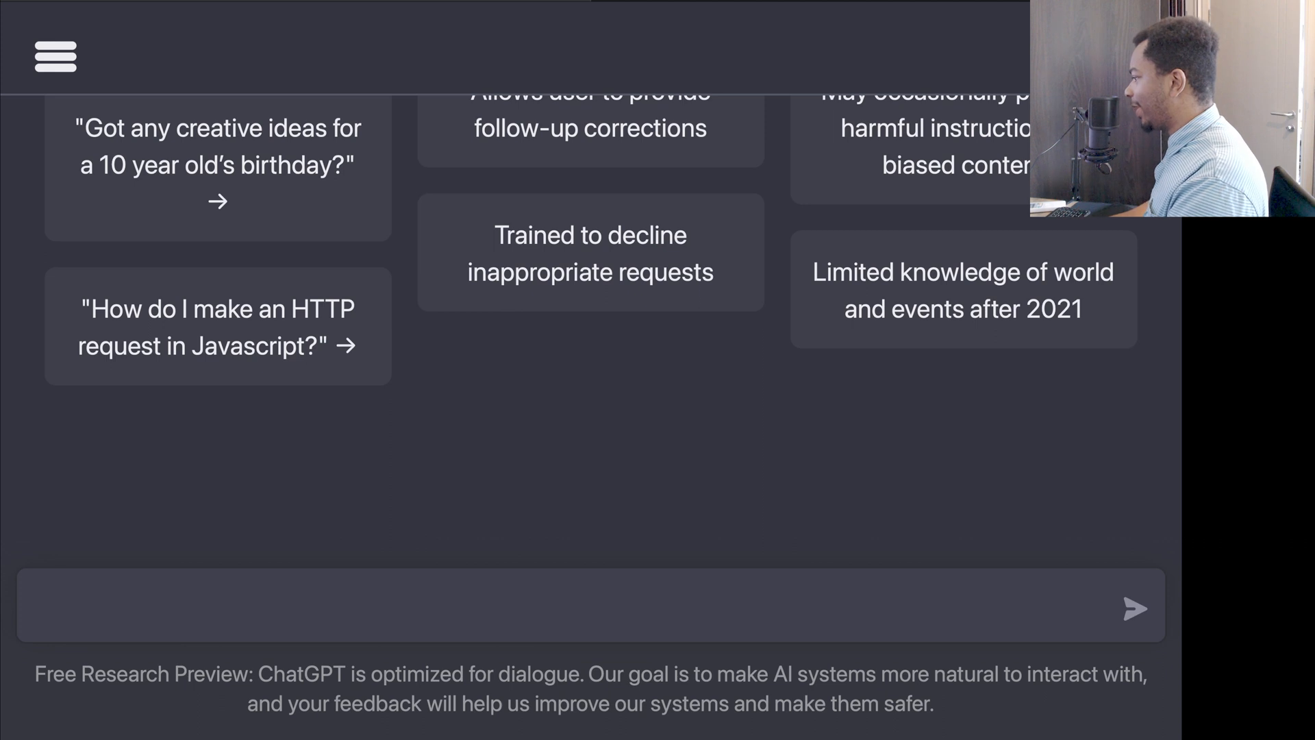
# - Compose a prompt asking for a function returning the hours elapsed since the week began
pyautogui.write('Write a function using day.j')
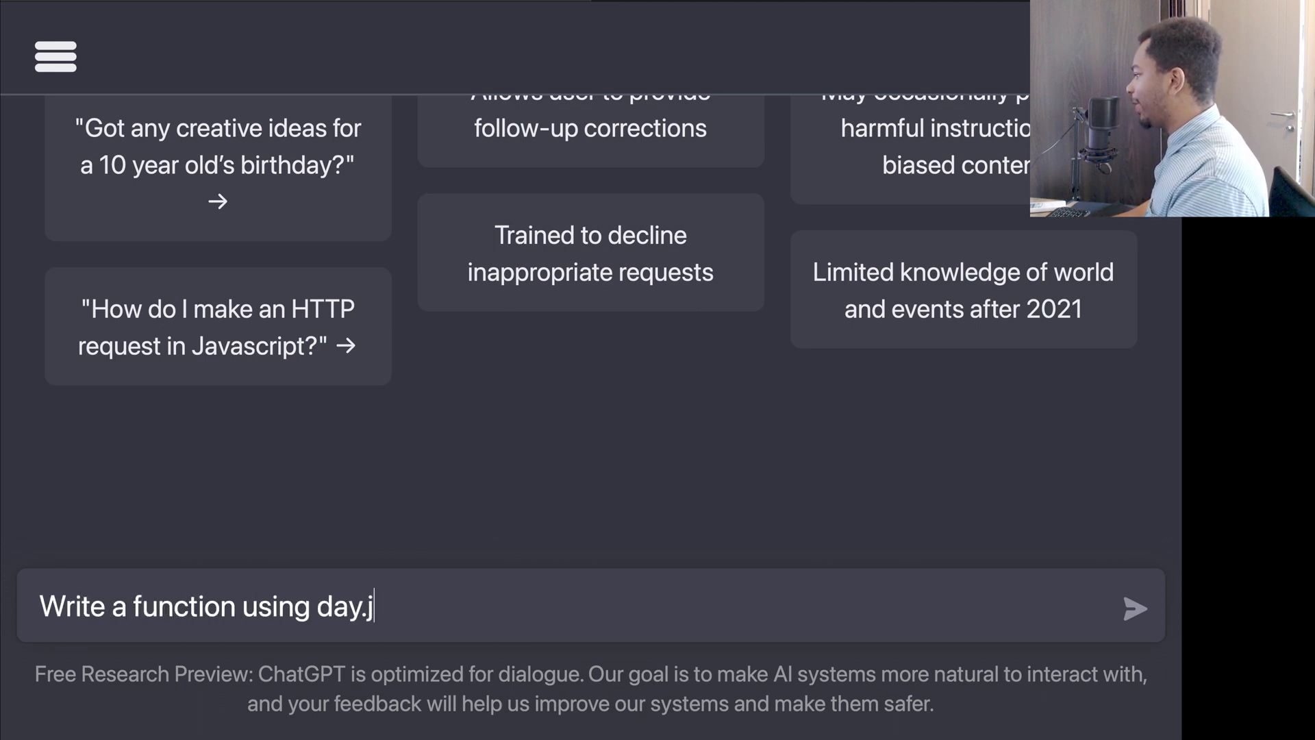
pyautogui.write('s that returns')
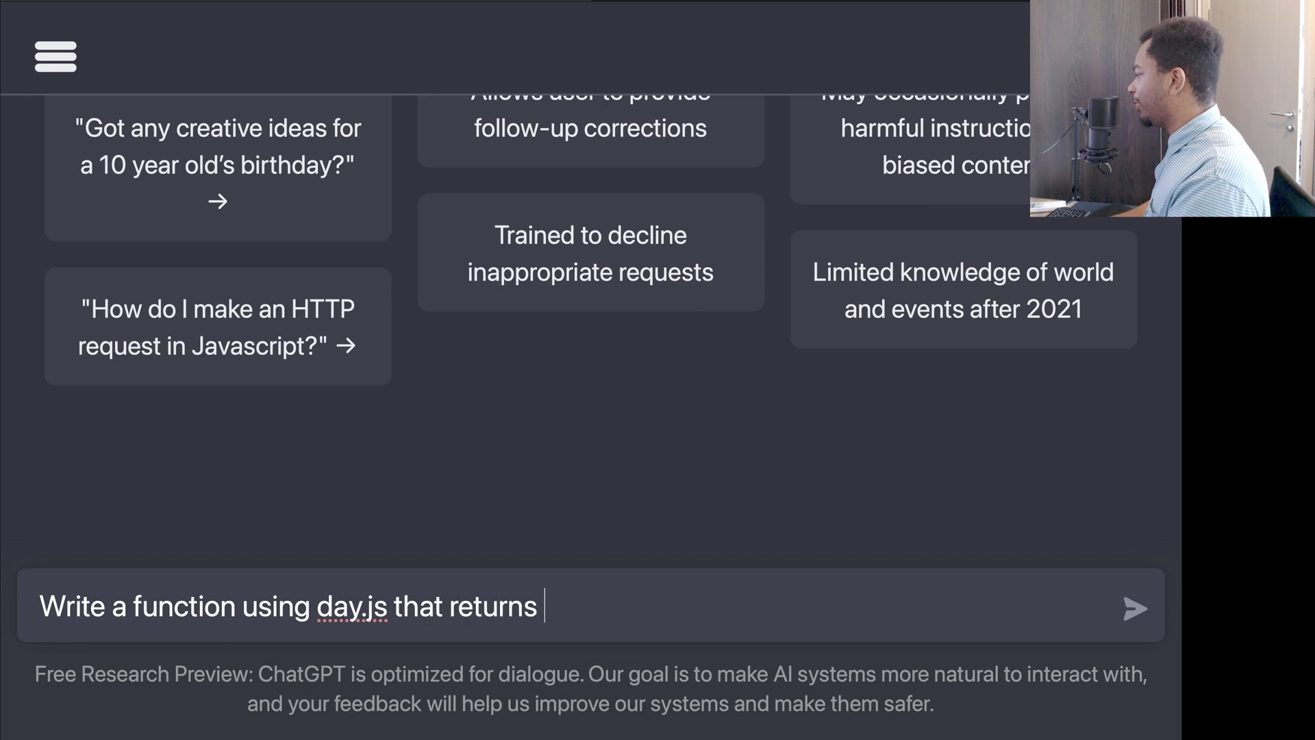
pyautogui.write('the number of hours that')
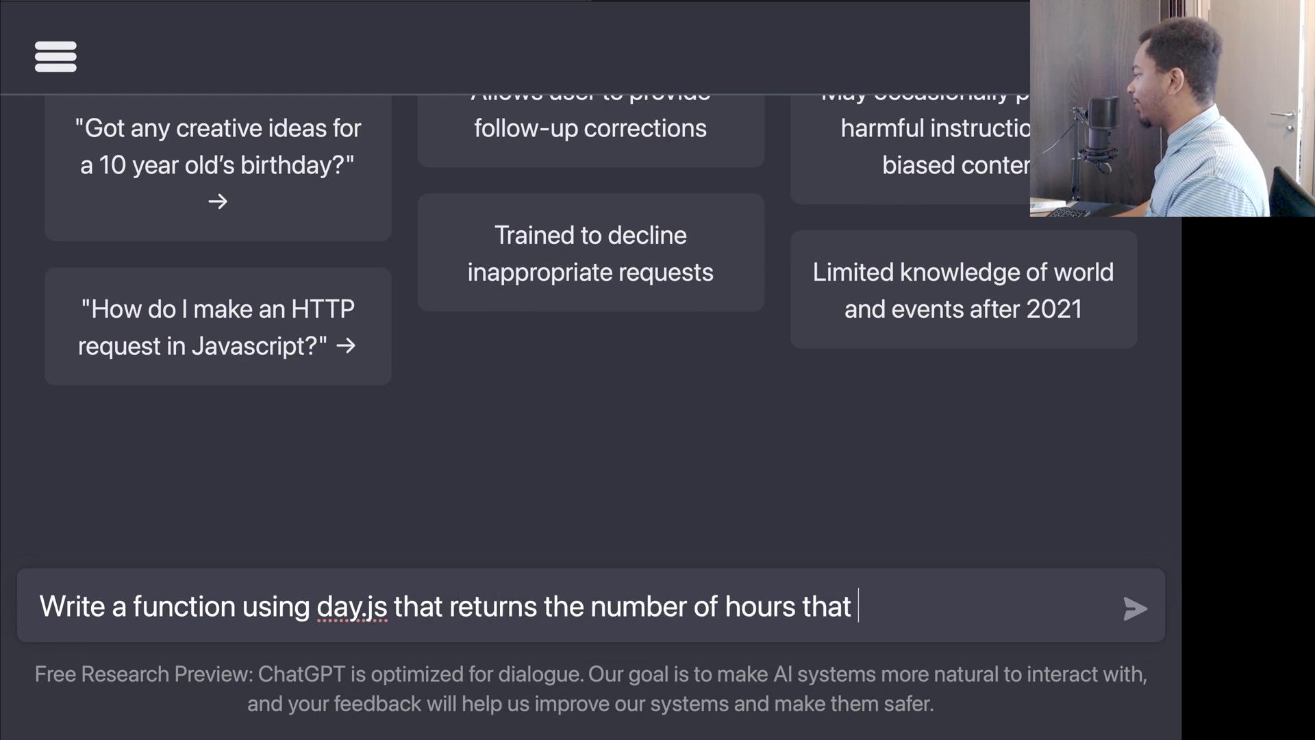
pyautogui.write('have elapsed since the start of the we')
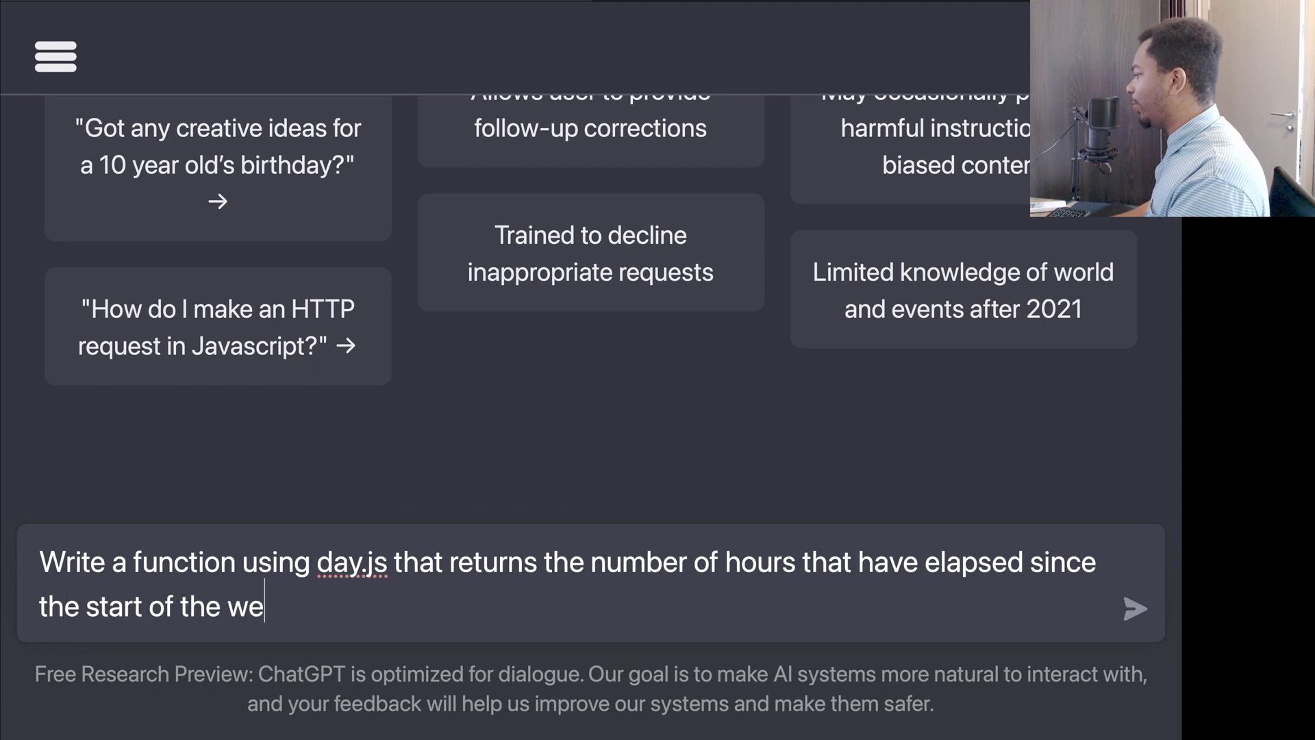
# - Send the question and read the hoursElapsed function using startOf('week') and diff in hours
pyautogui.click(1134, 608)
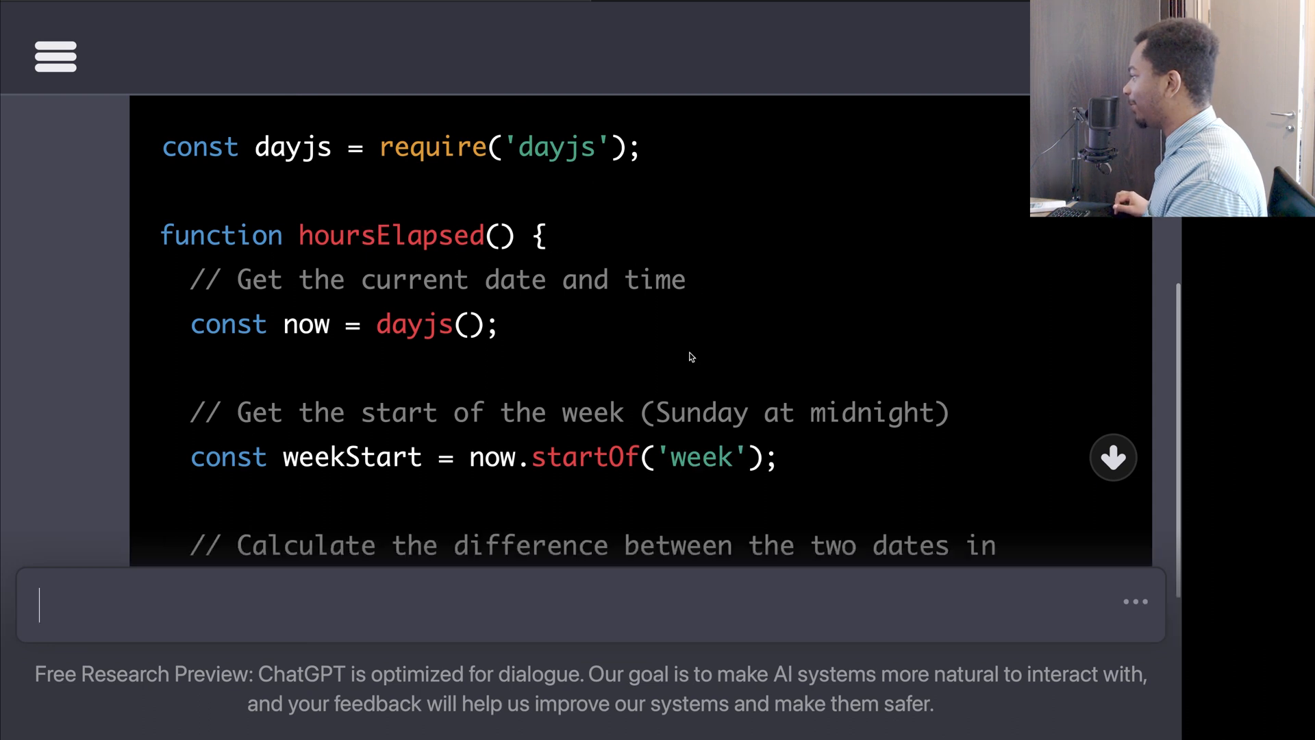
pyautogui.scroll(-3)
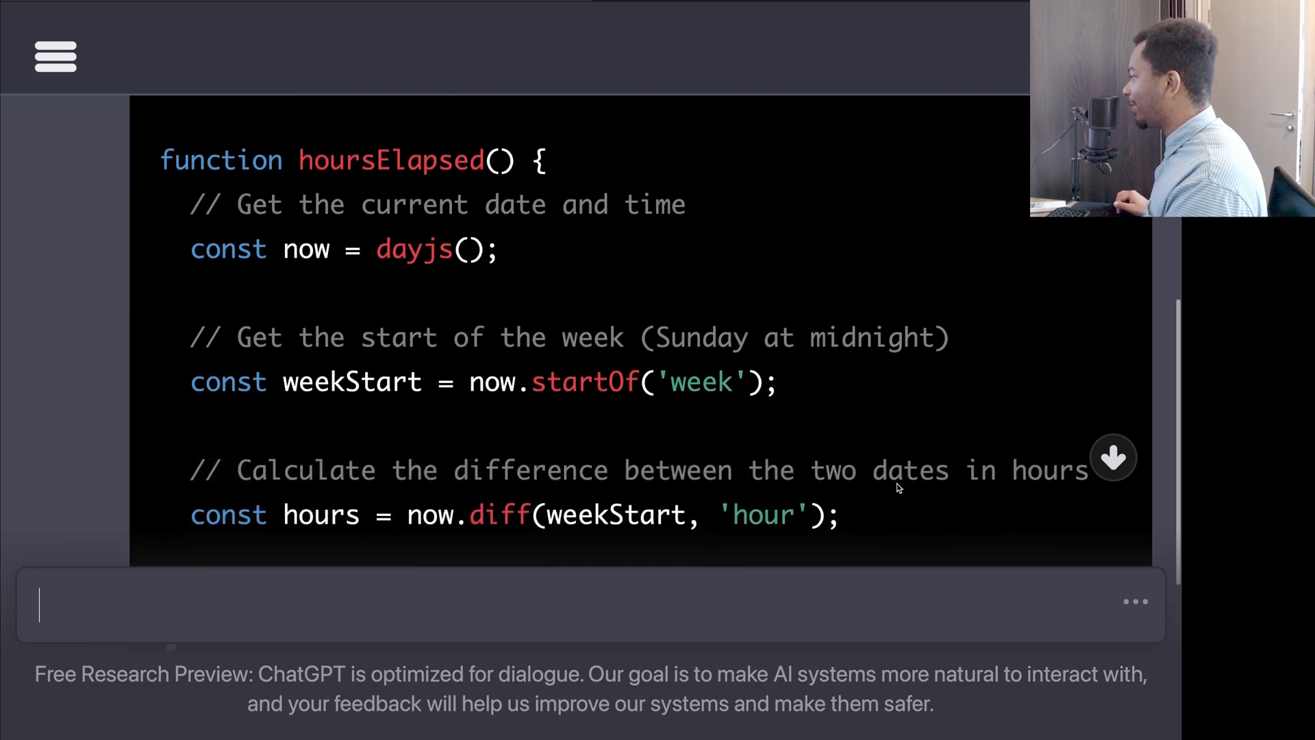
pyautogui.scroll(-3)
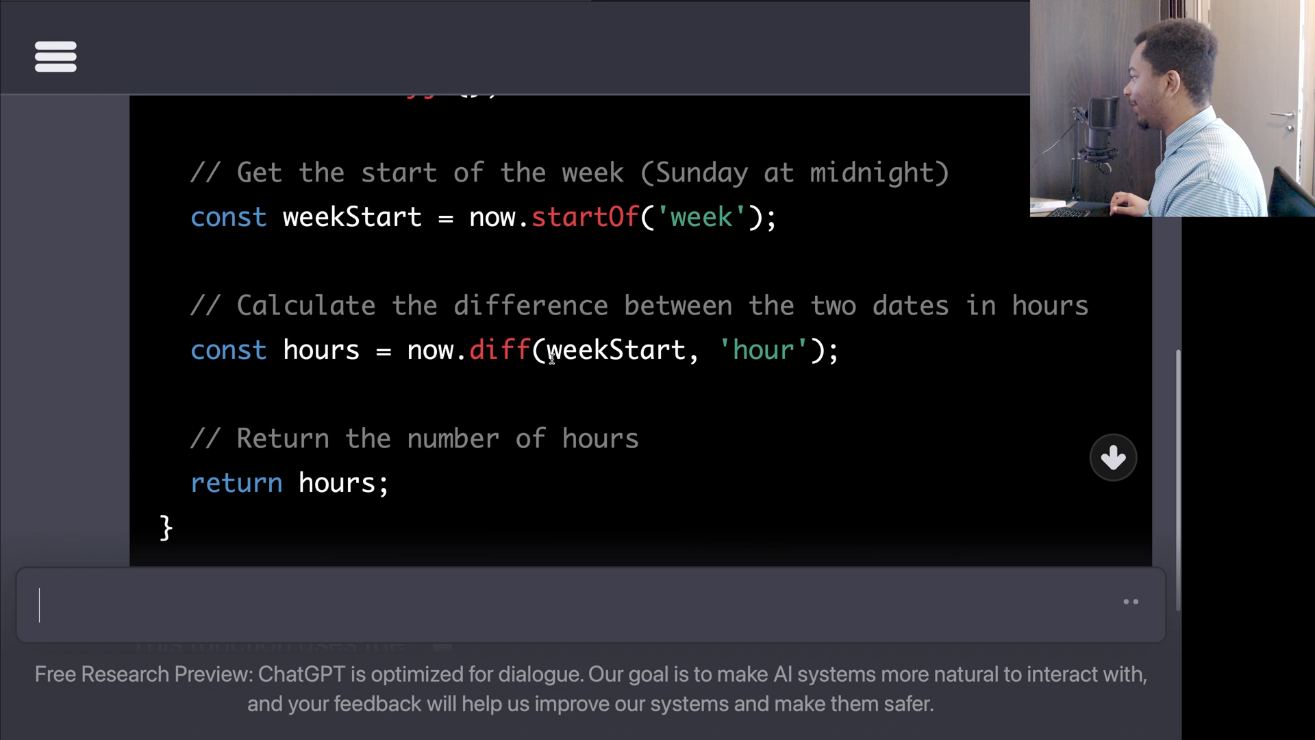
pyautogui.moveTo(836, 490)
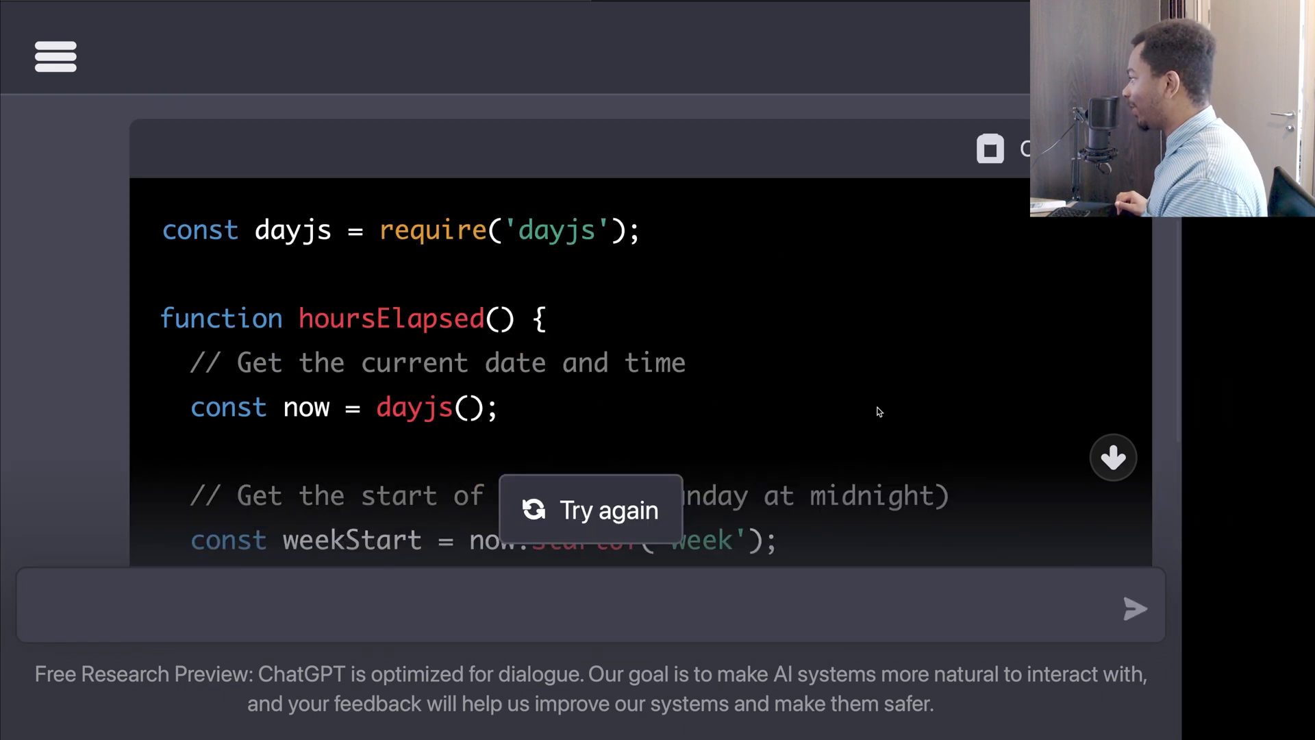
pyautogui.scroll(-3)
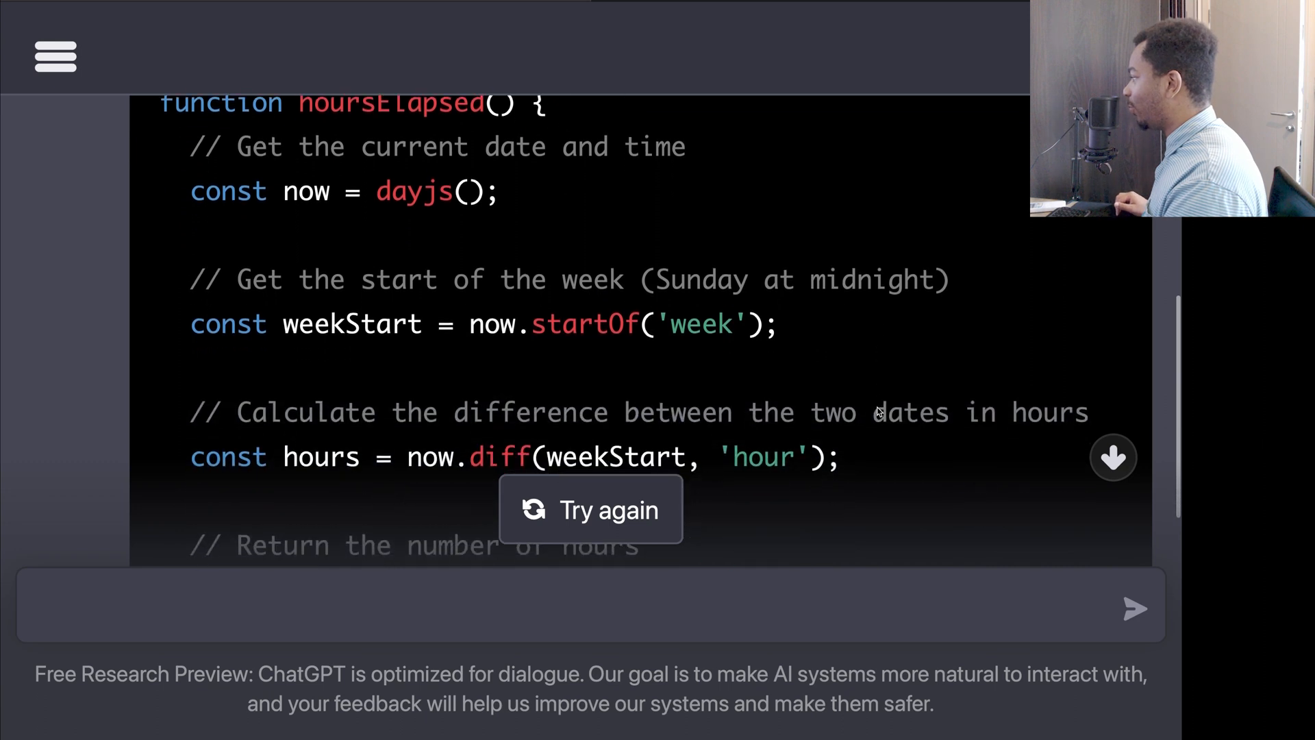
pyautogui.scroll(-3)
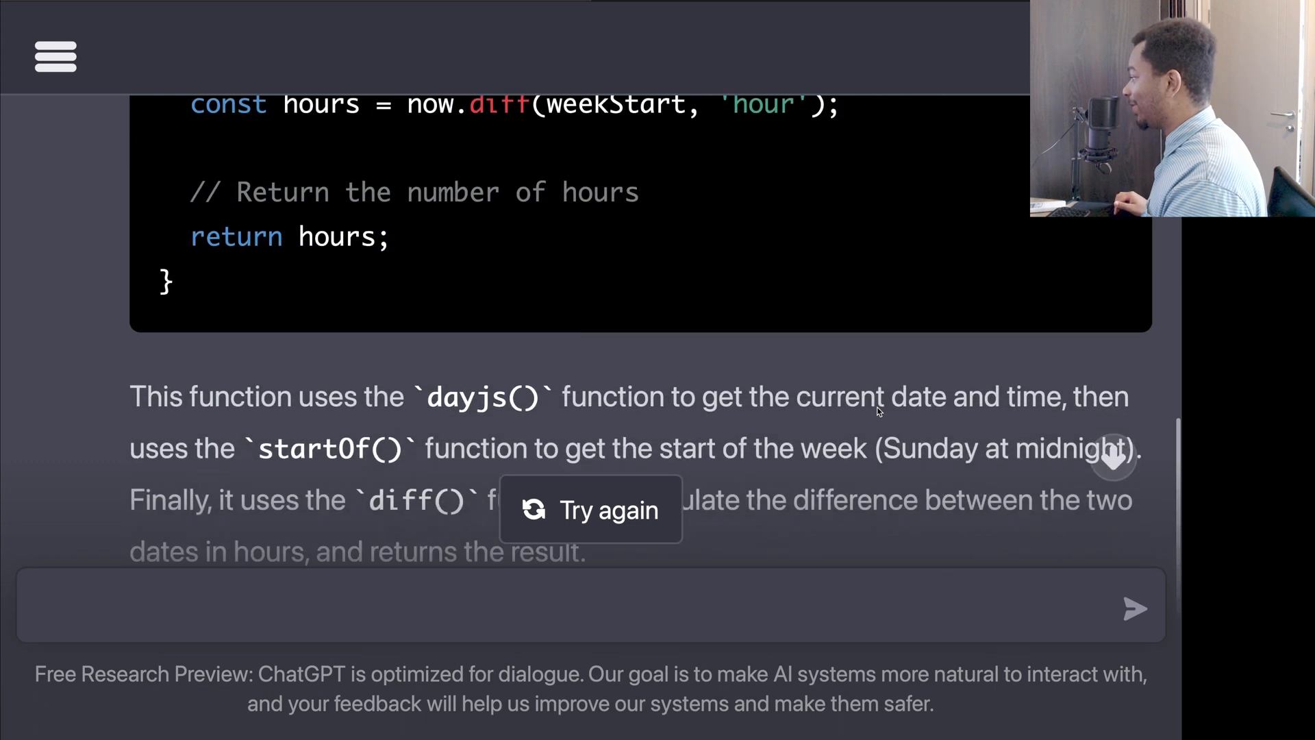
pyautogui.scroll(-3)
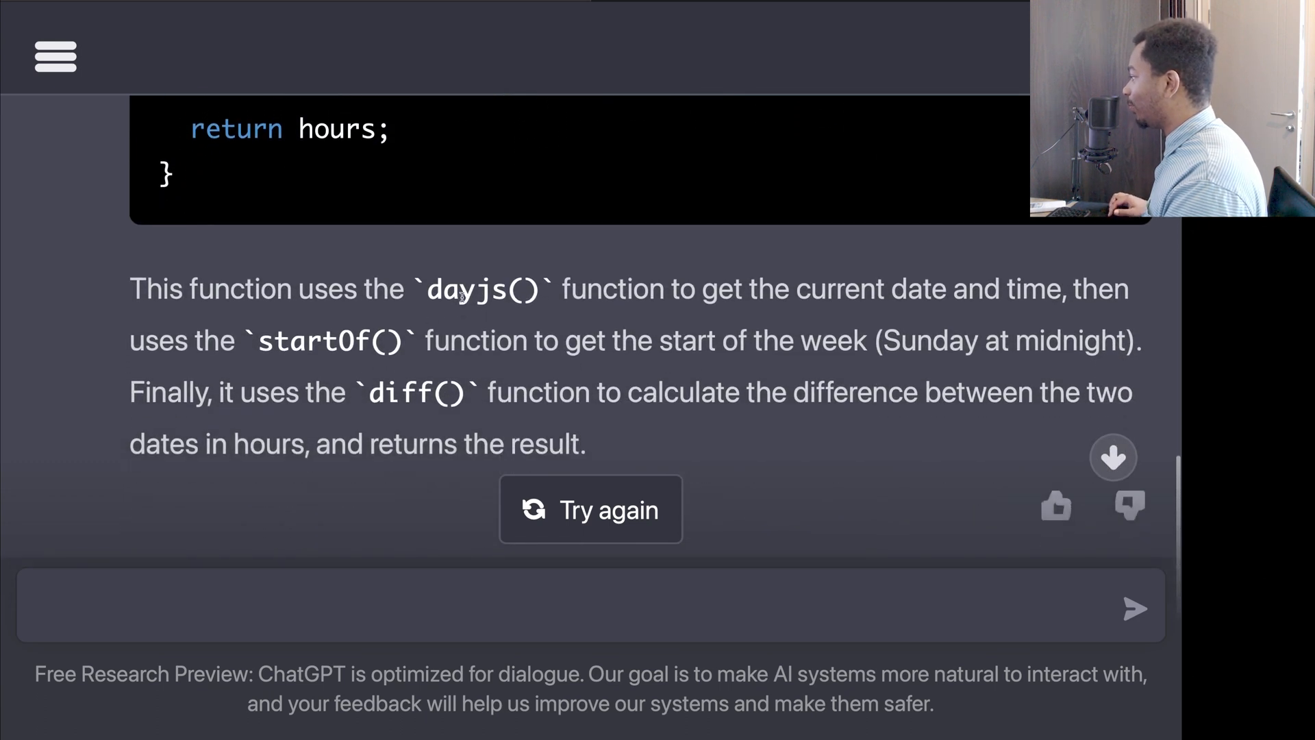
pyautogui.moveTo(666, 447)
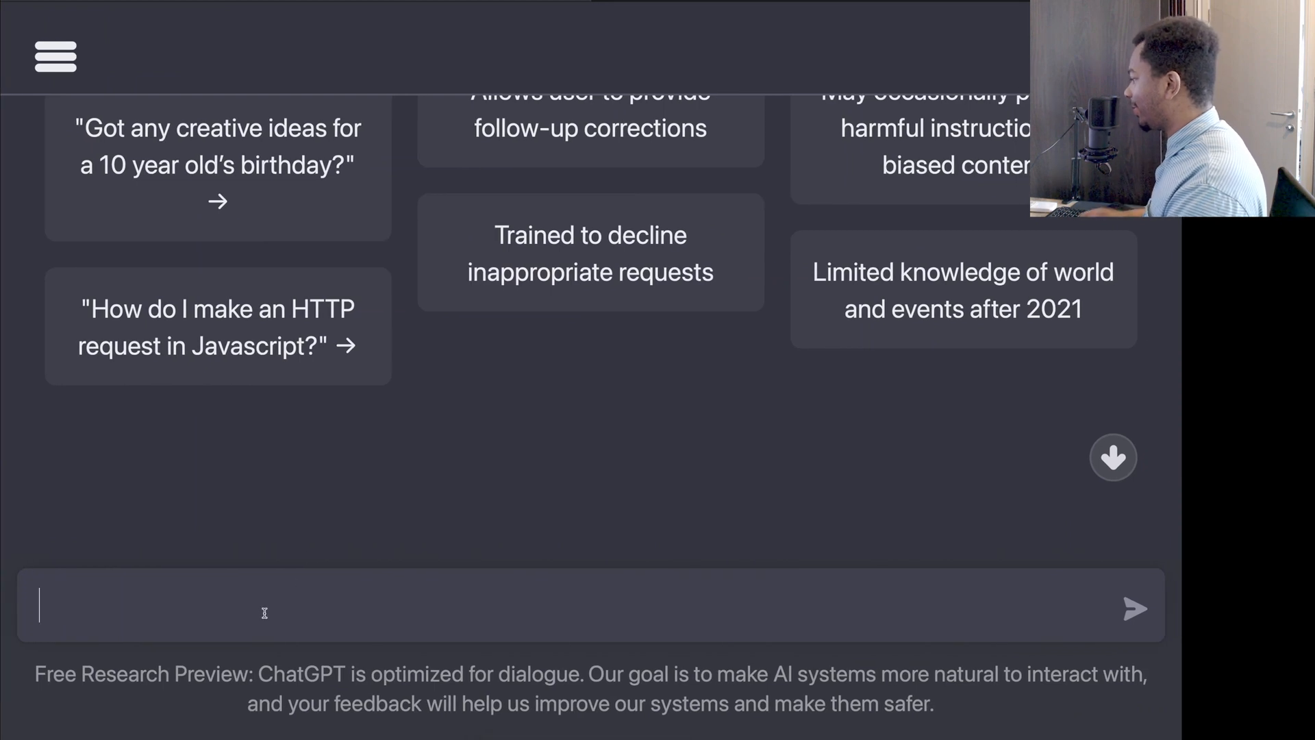
# - Compose 'Write some tips for how to improve this function:' for the isValidEmail '@' check
pyautogui.write('Write some')
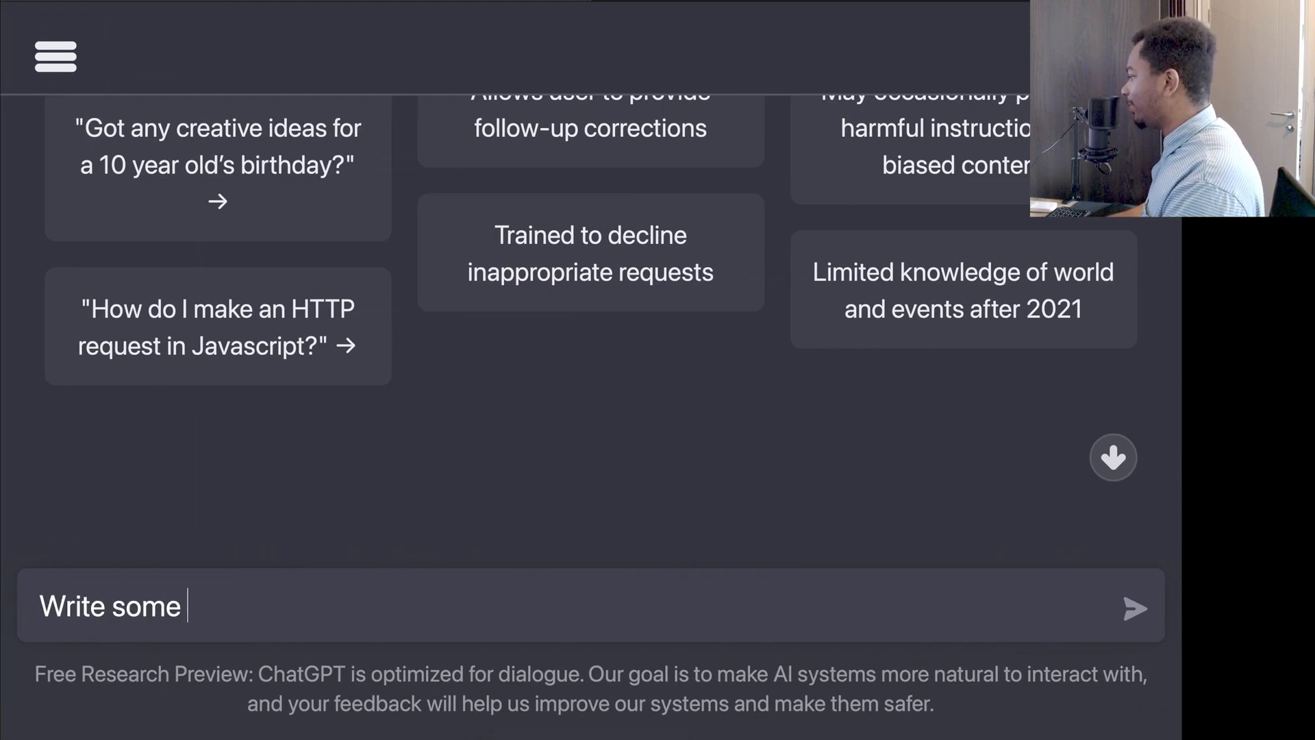
pyautogui.write('tips for how to i')
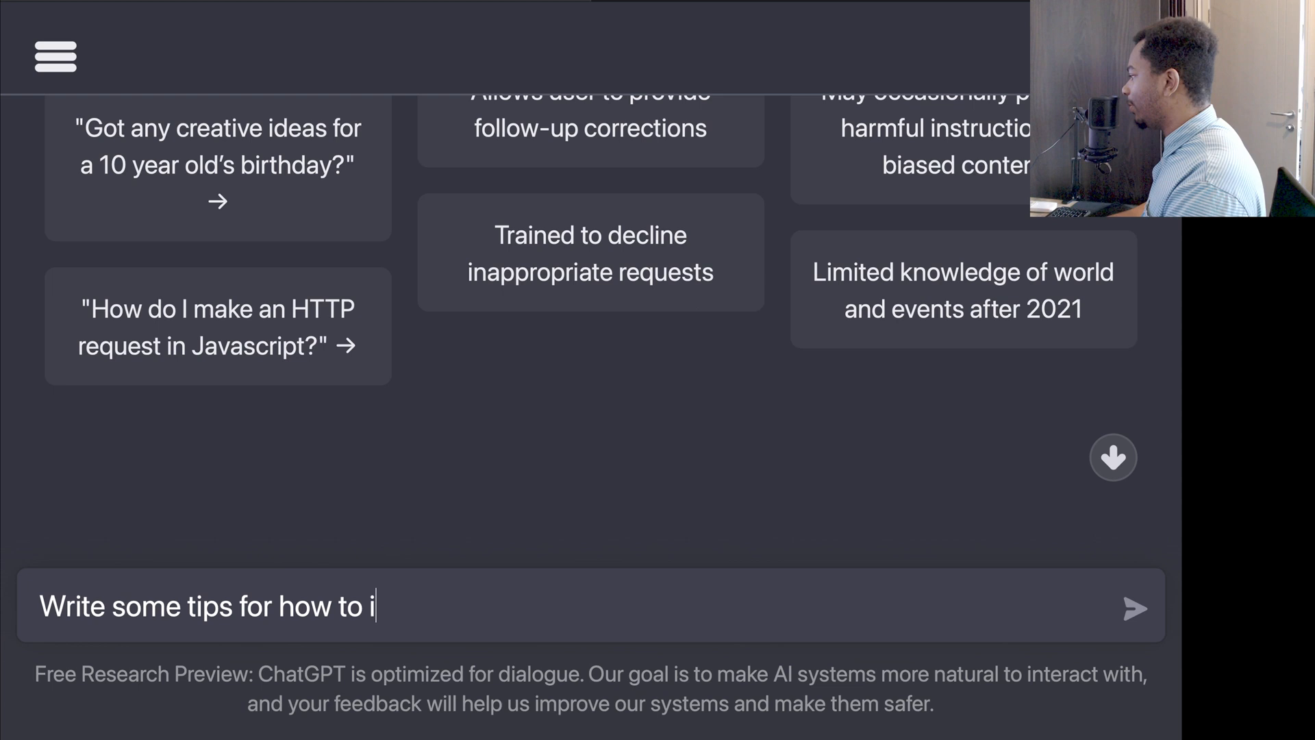
pyautogui.write('mprove this function:')
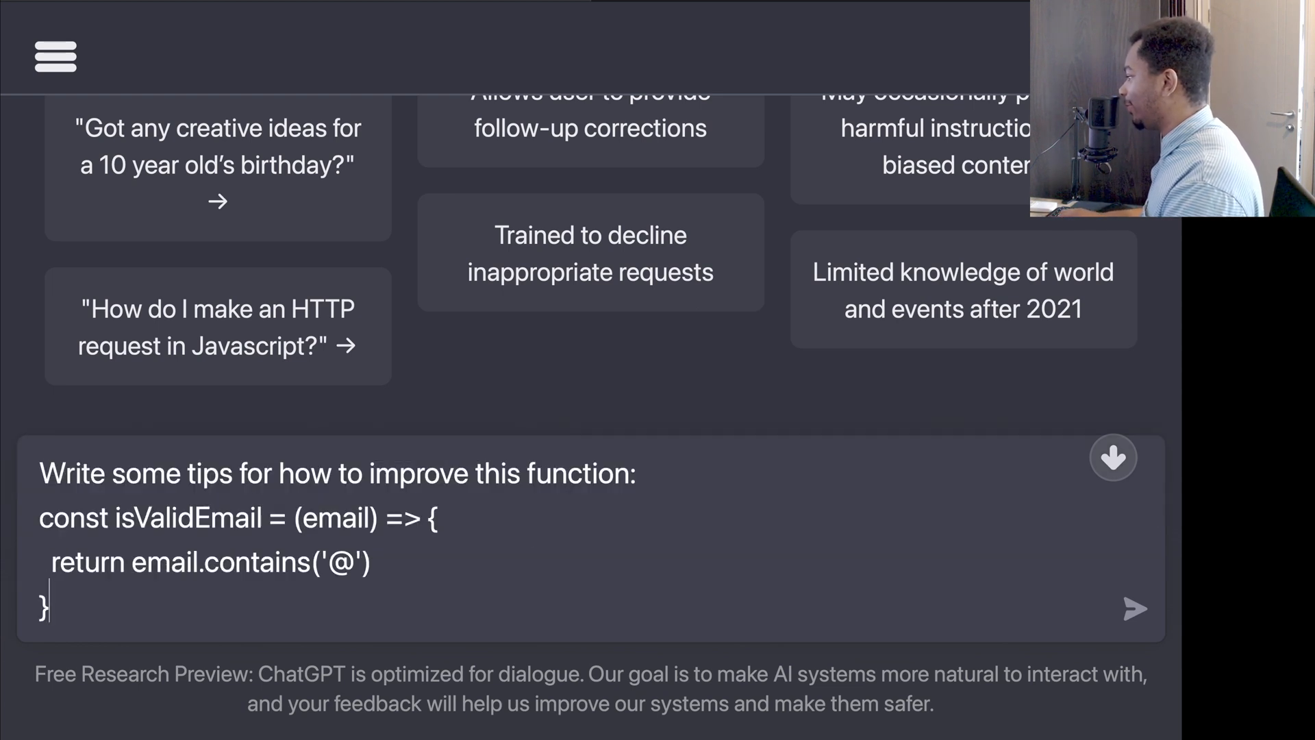
# - Send the request and read the five numbered isValidEmail improvement tips and closing note
pyautogui.click(1134, 608)
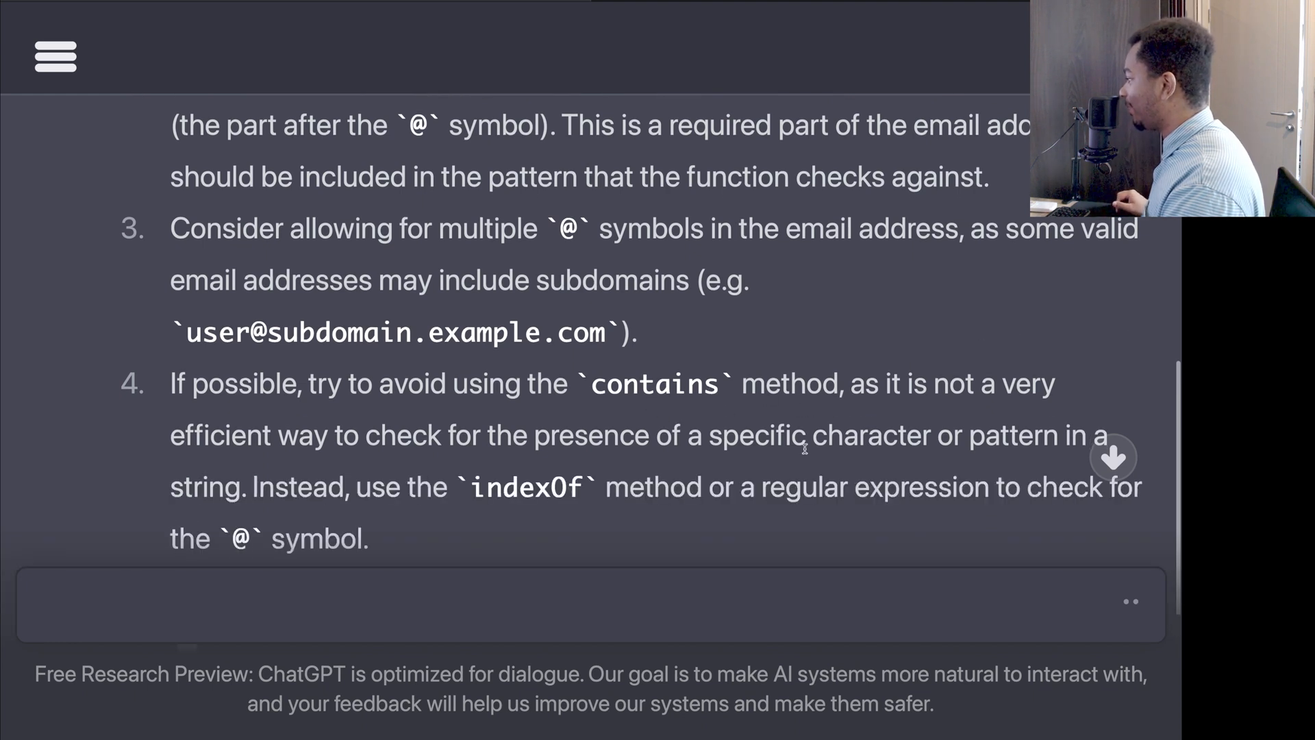
pyautogui.scroll(-3)
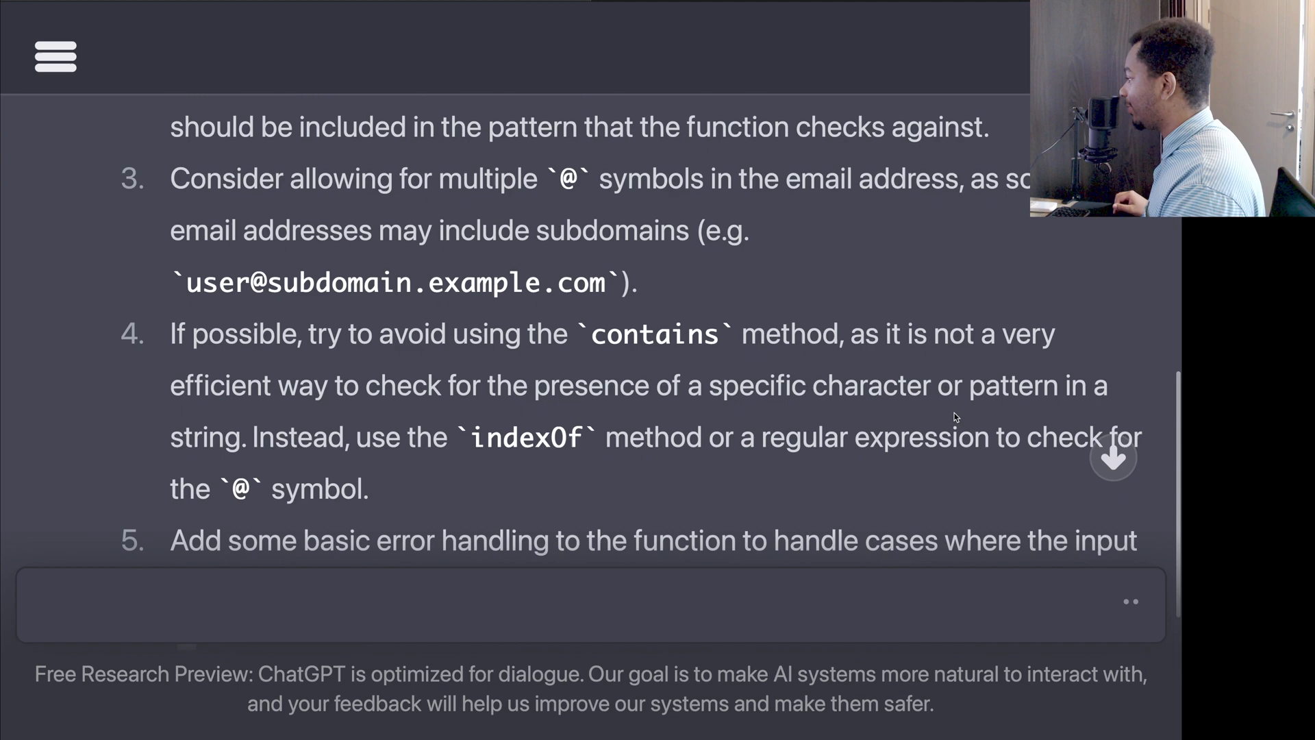
pyautogui.scroll(-3)
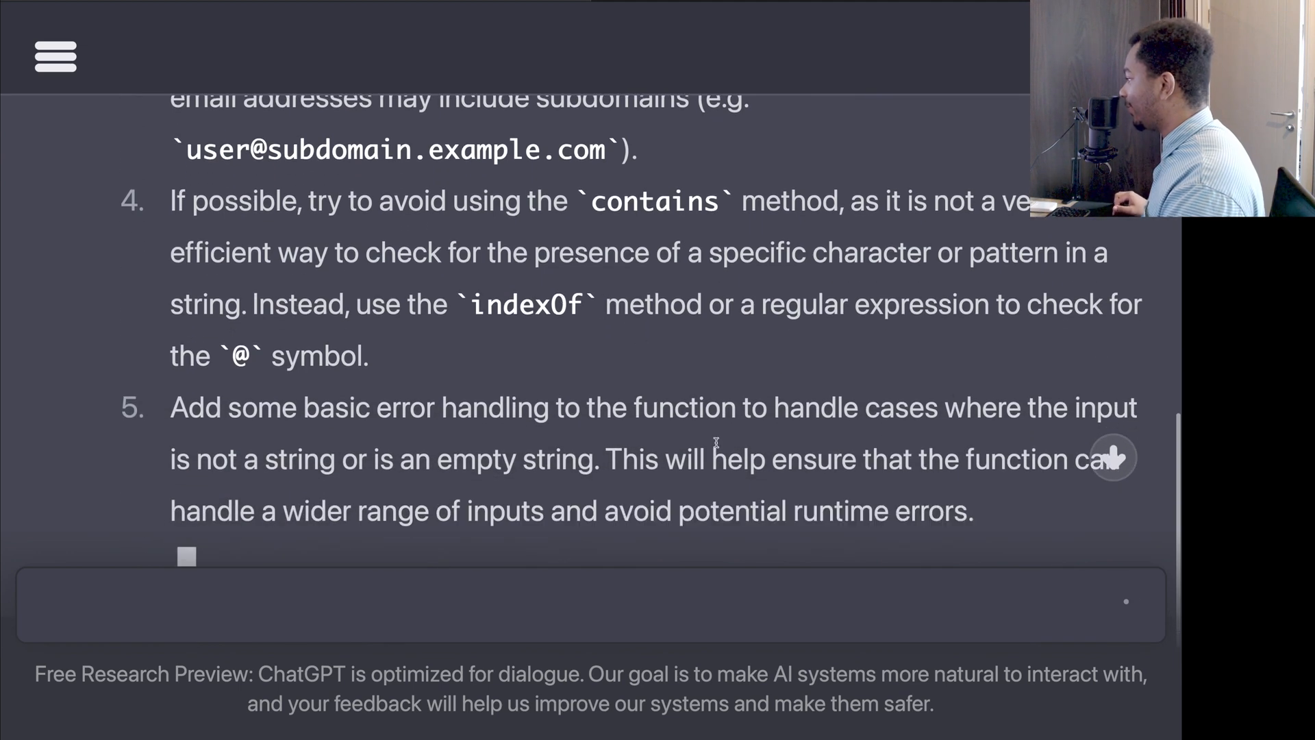
pyautogui.scroll(-3)
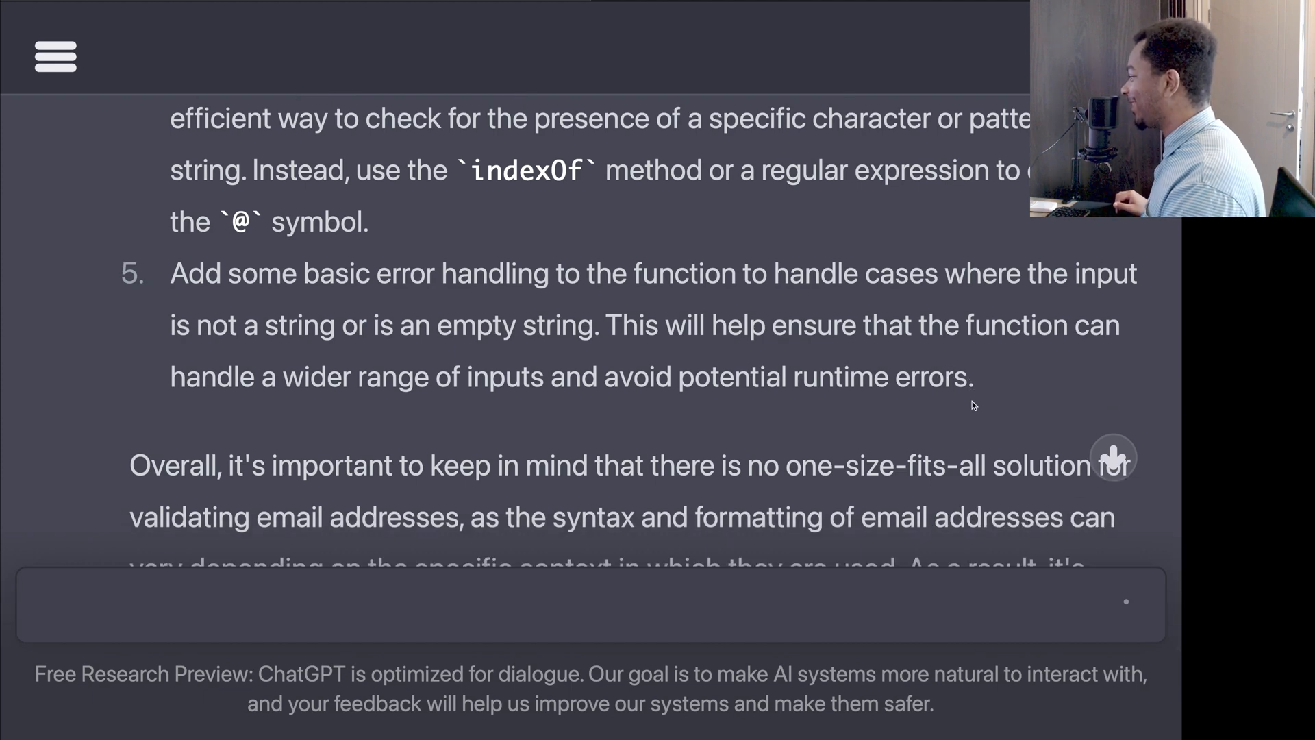
pyautogui.scroll(-3)
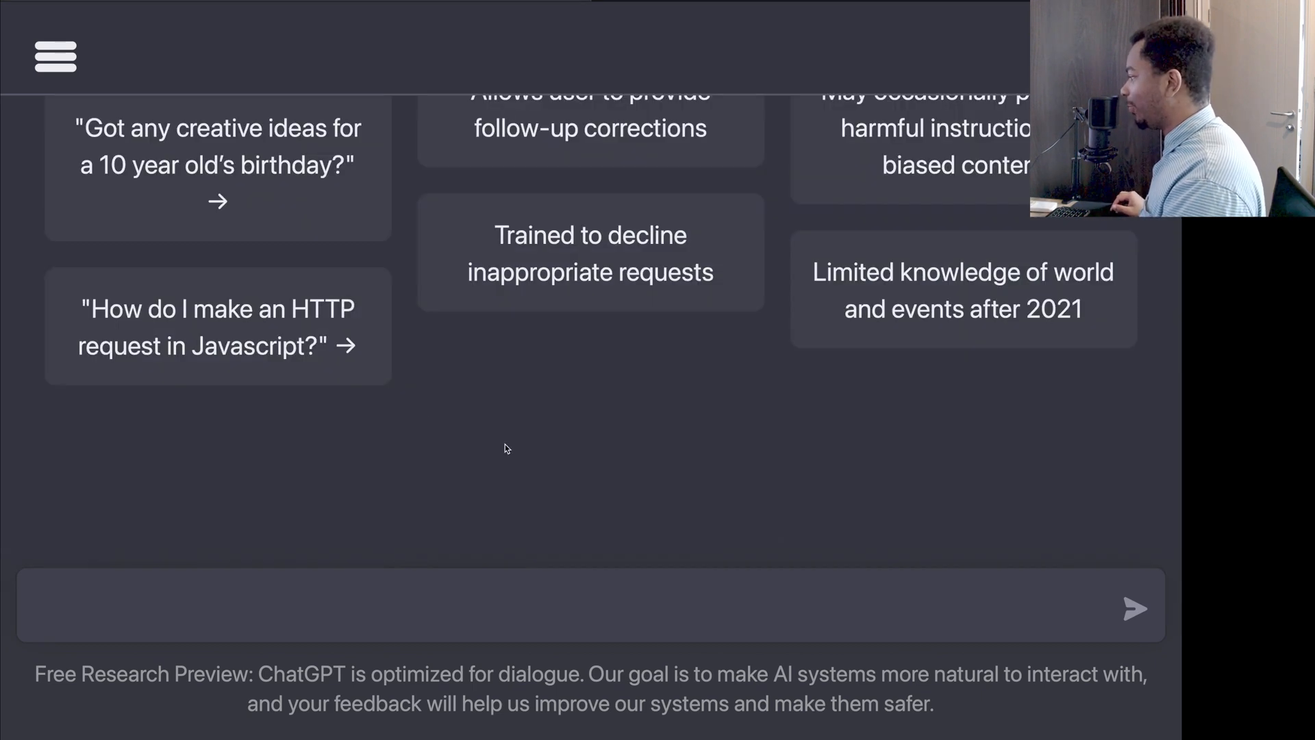
# - Compose a prompt for a Postgres query over users, videos and comments finding 3-time commenters in 24 hours
pyautogui.write('Given 3 tables (users, videos and comments), make a postgres sql query that– given a video ID– returns all users that left a comment on the video at least 3 times within the last 24 hours')
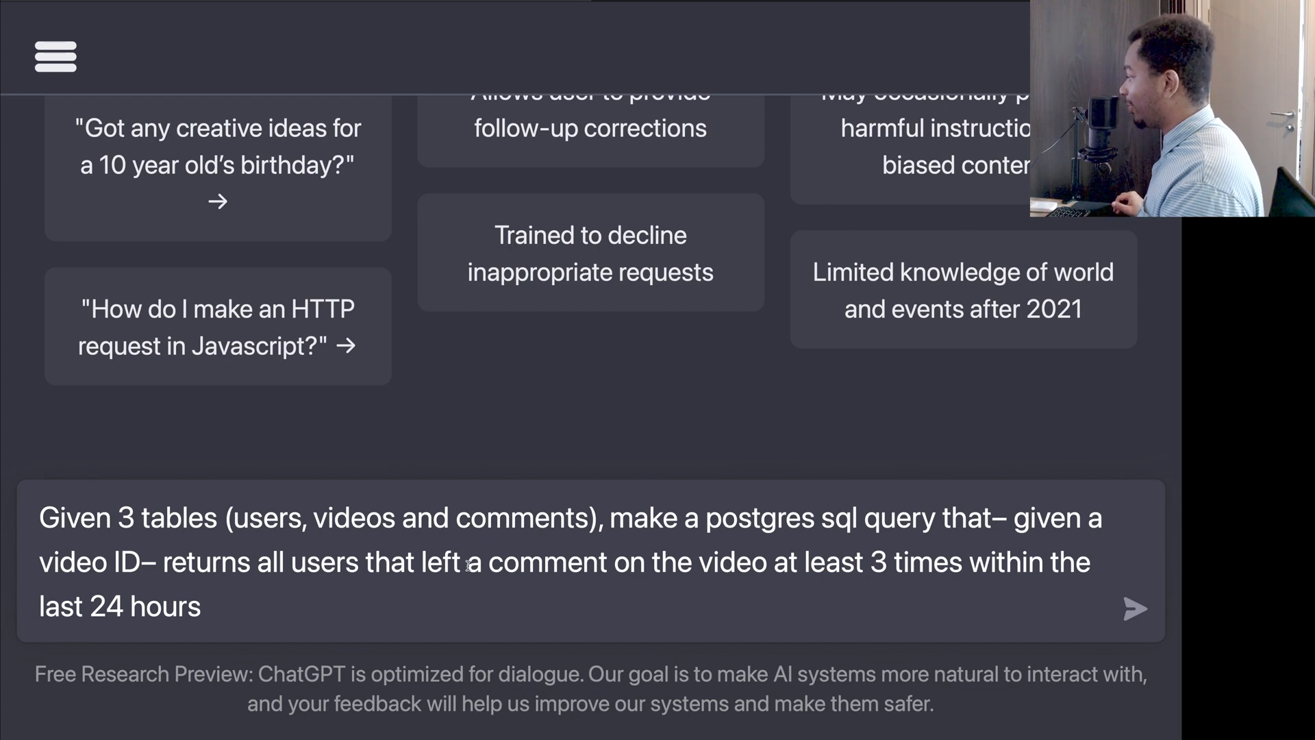
pyautogui.moveTo(819, 556)
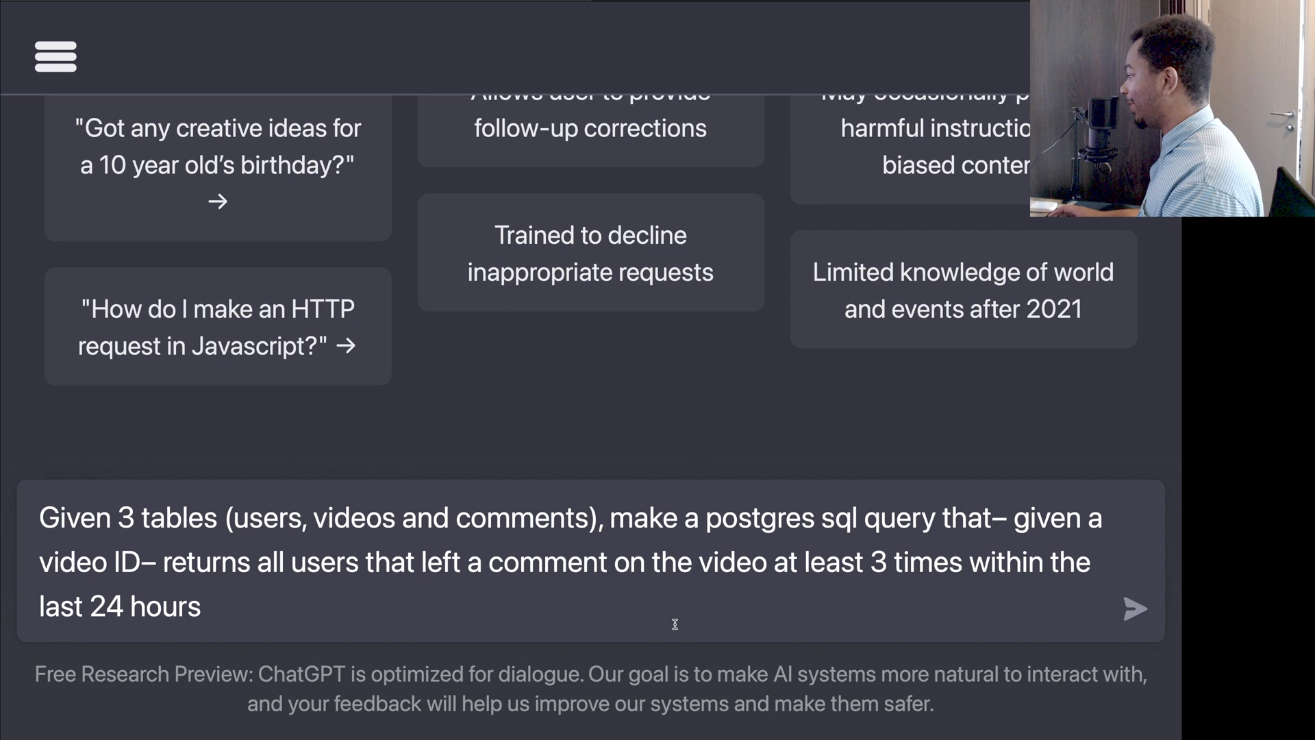
# - Send the request and read the query joining the three tables, grouped by user with HAVING count >= 3
pyautogui.click(1134, 608)
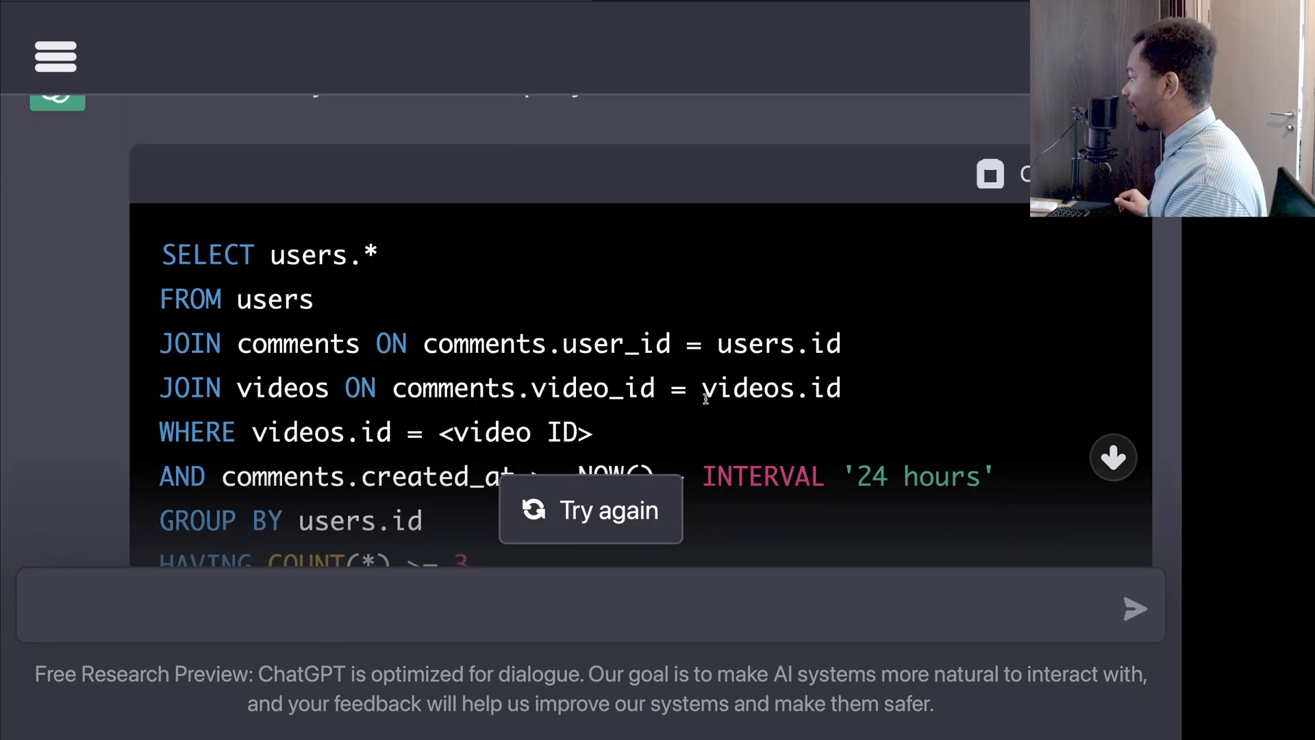
pyautogui.scroll(-3)
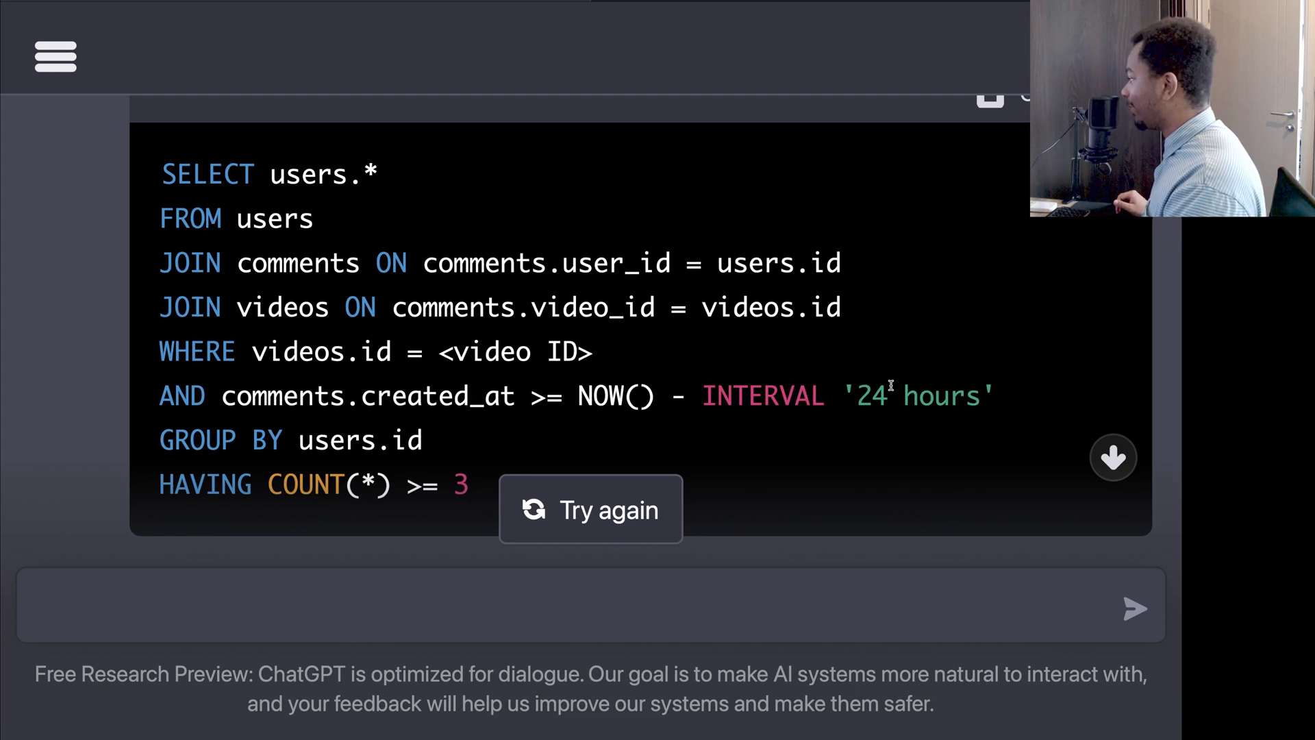
pyautogui.moveTo(759, 420)
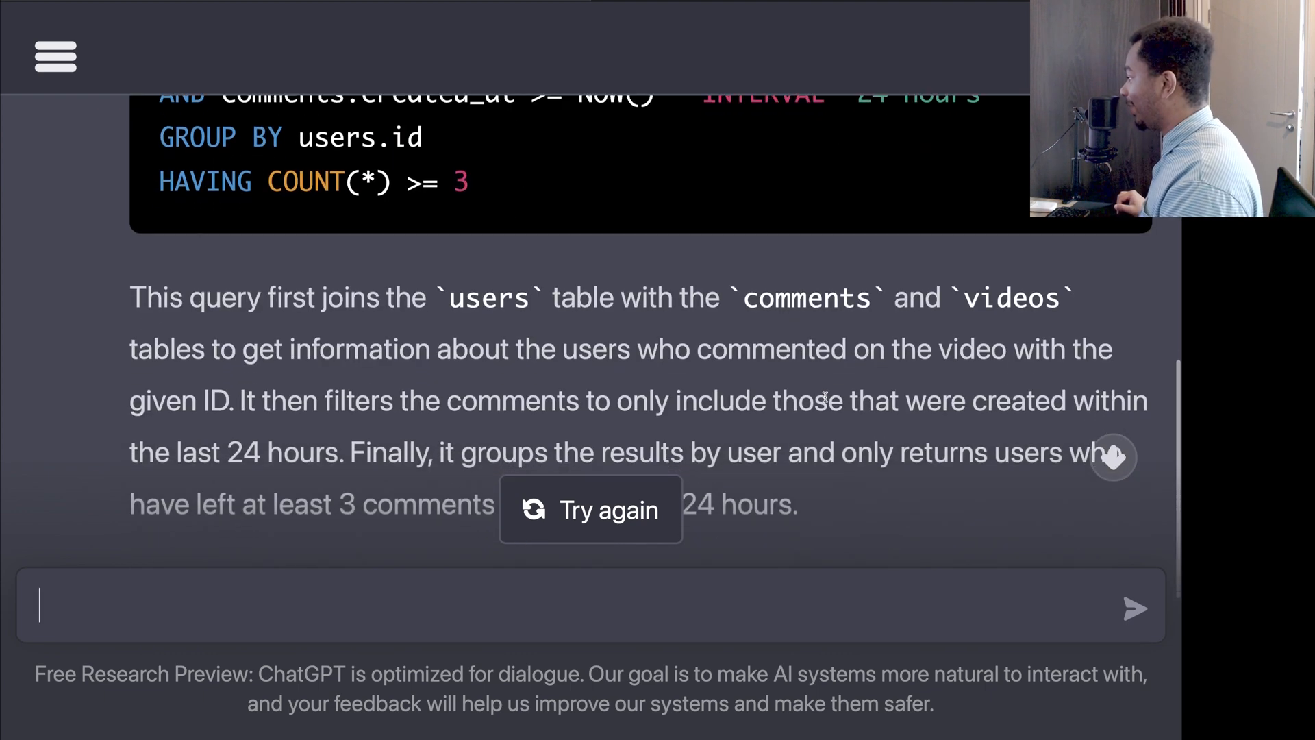
pyautogui.scroll(-3)
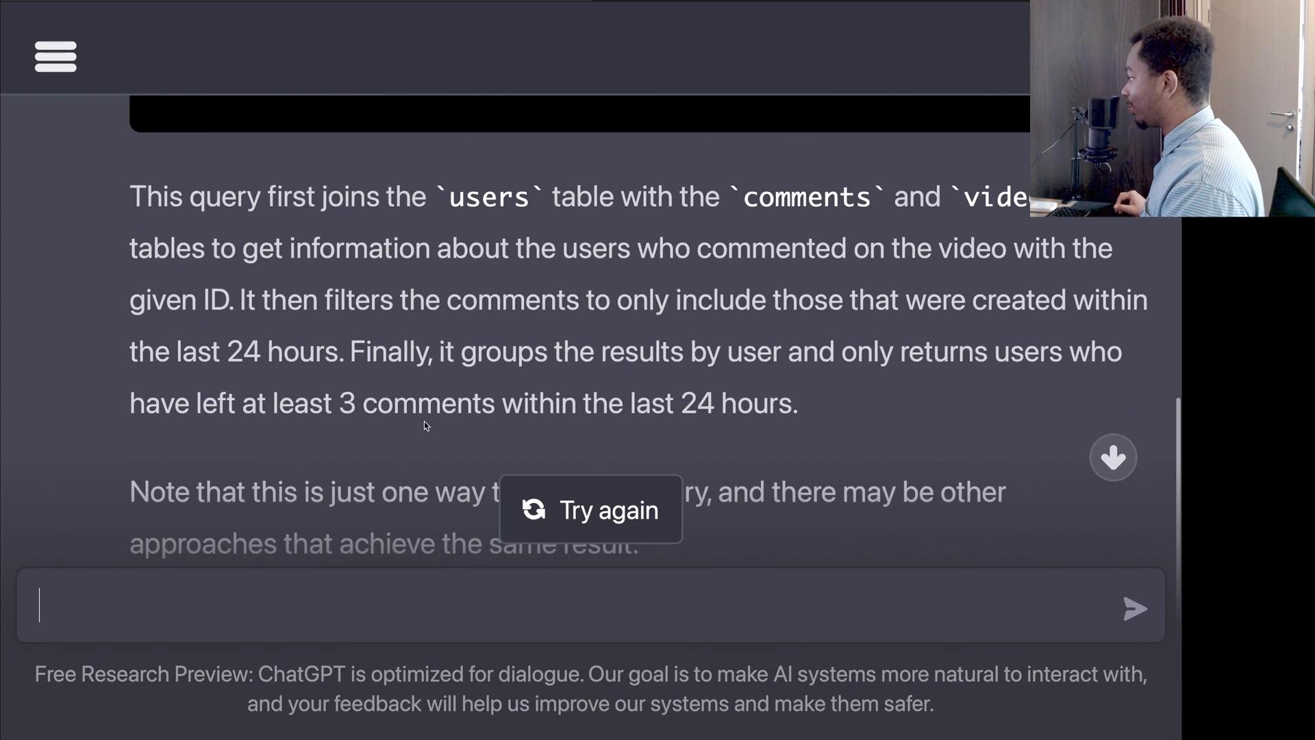
pyautogui.scroll(-3)
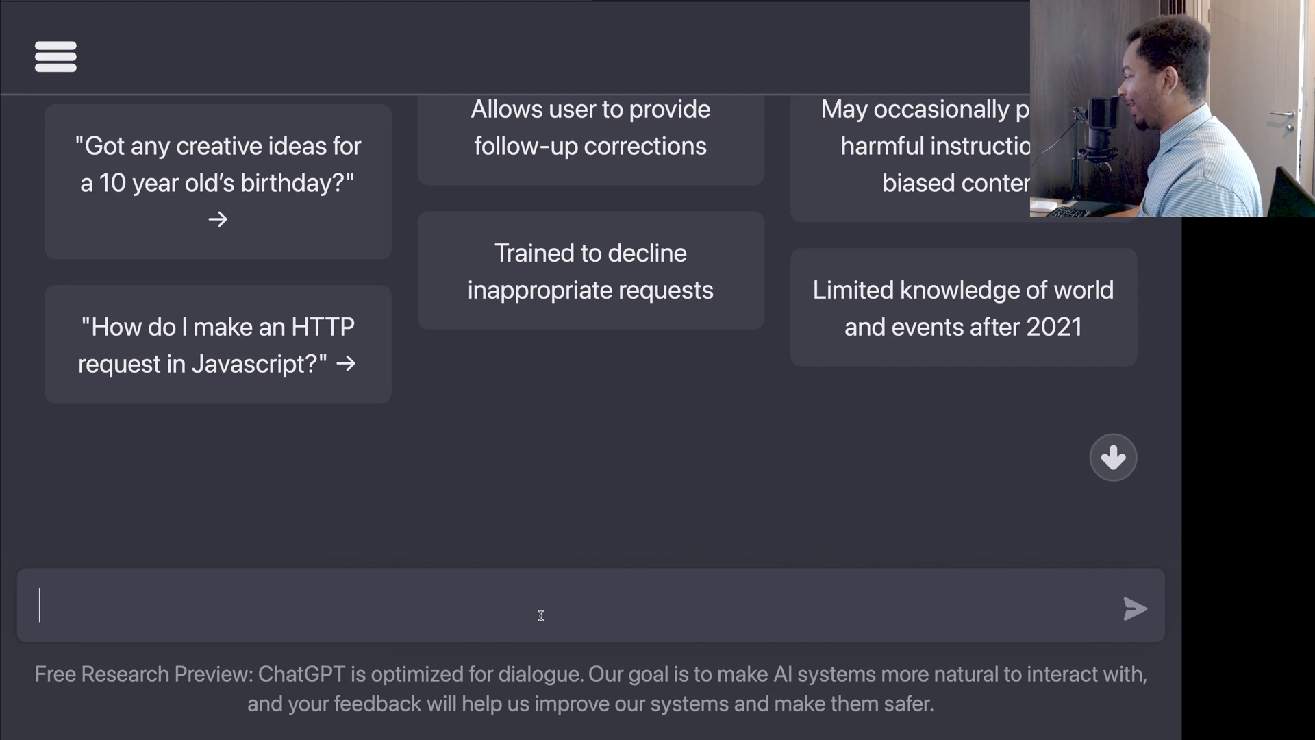
# - Ask 'Give me a short summary of Haskell and its uses' and read the summary
pyautogui.write('Give me')
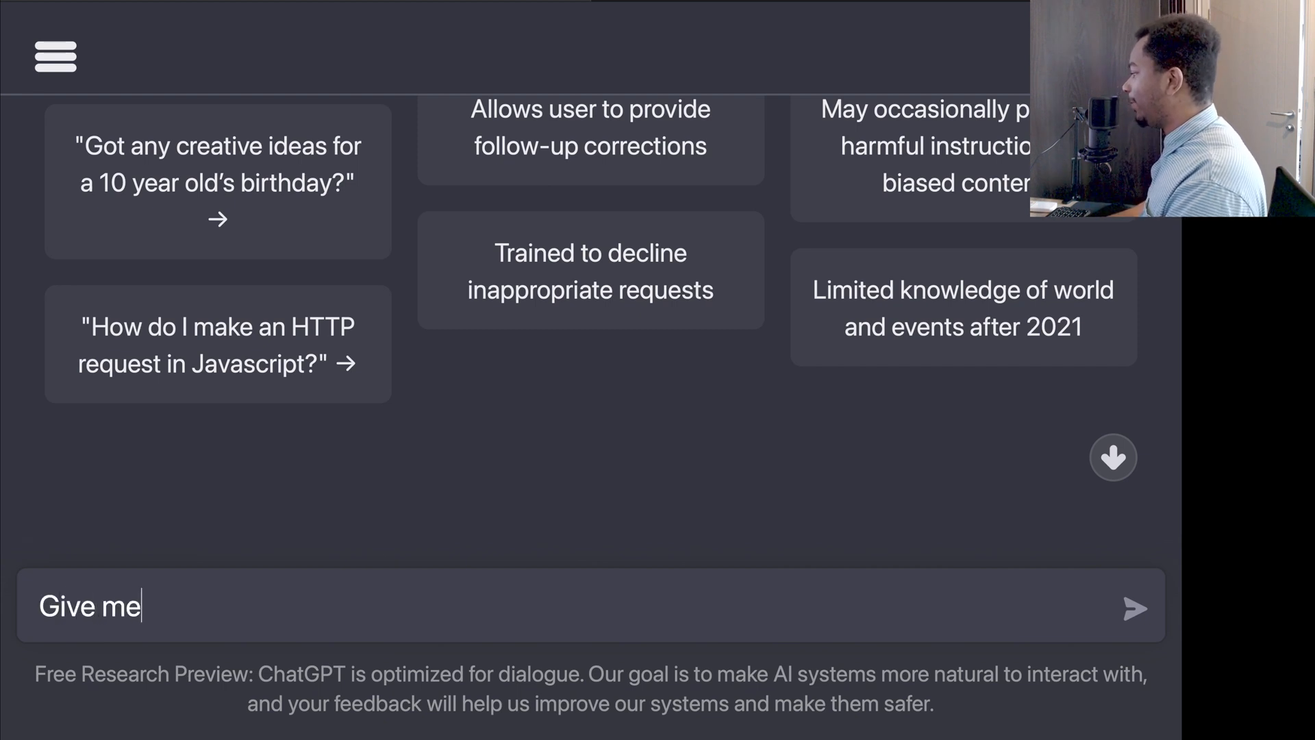
pyautogui.write('a short summary of')
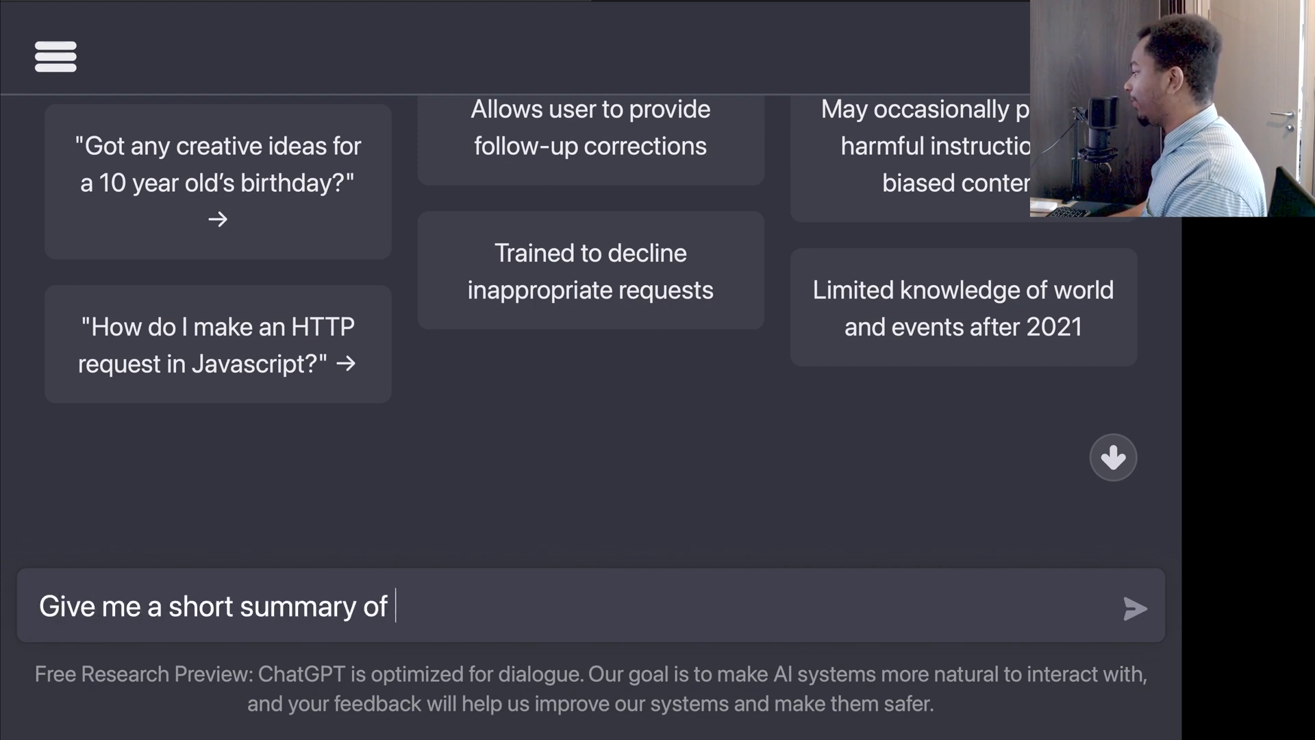
pyautogui.write('Haskell and its')
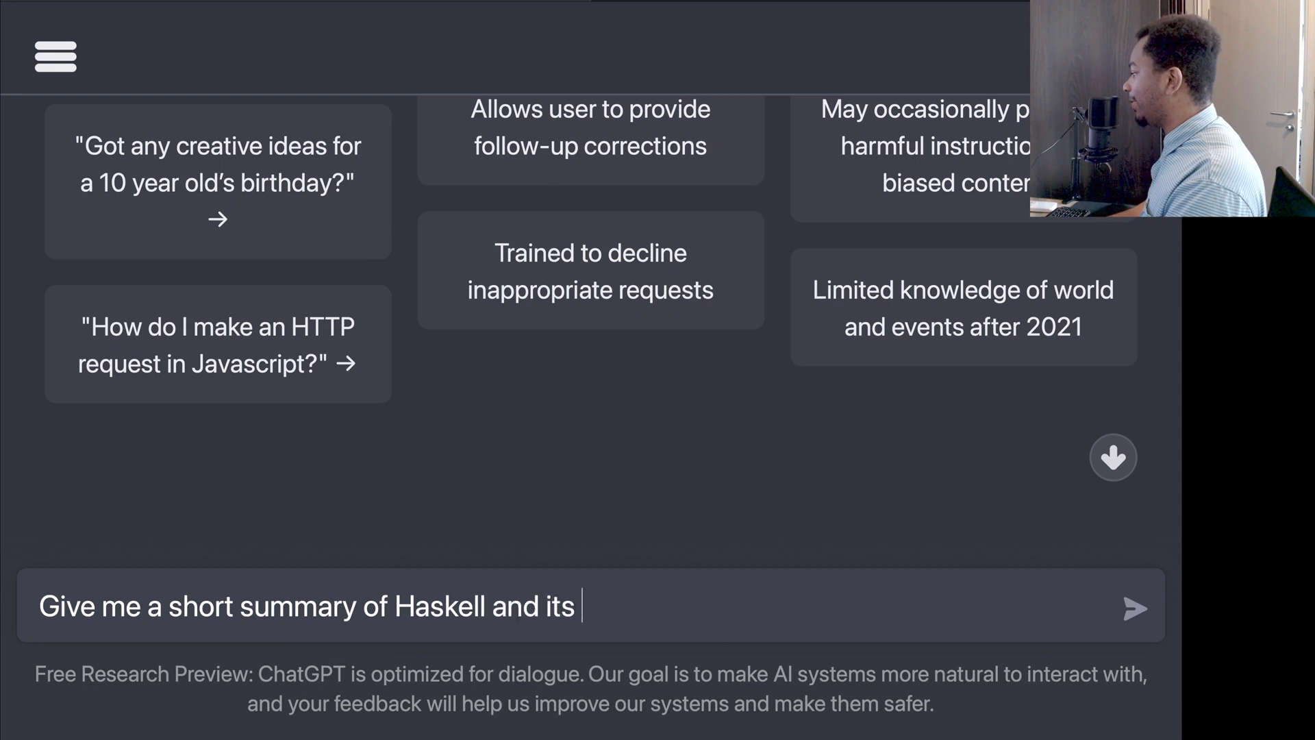
pyautogui.click(1134, 608)
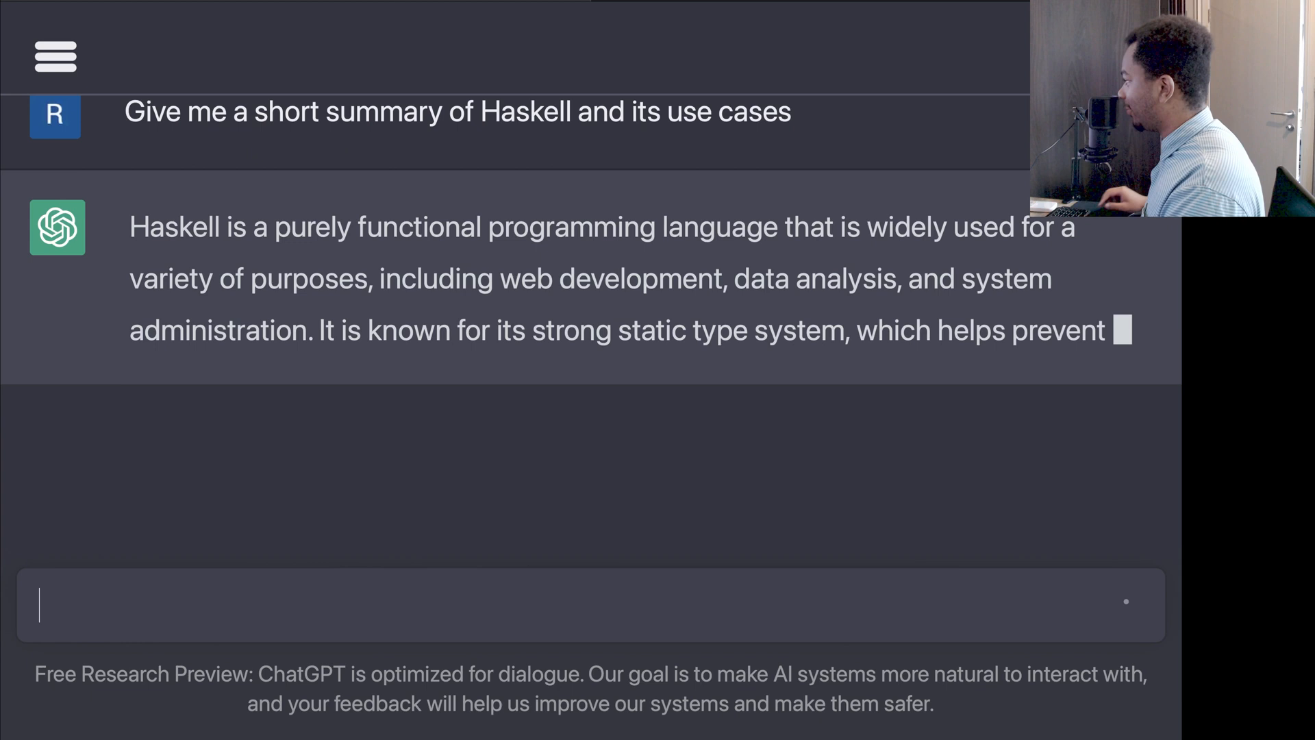
pyautogui.scroll(-3)
pyautogui.write('What are some specific use')
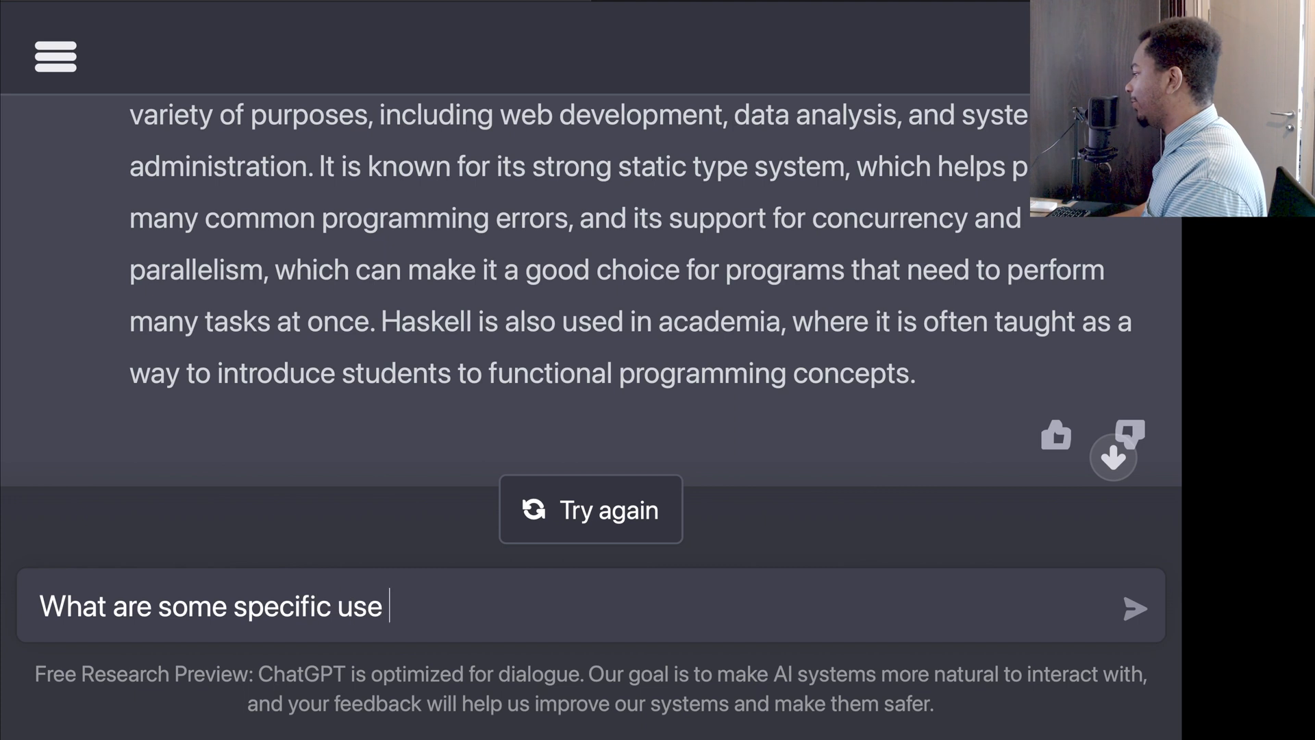
# - Ask 'What are some specific use cases?' and read the list including web, data analysis, academia and finance
pyautogui.click(1134, 608)
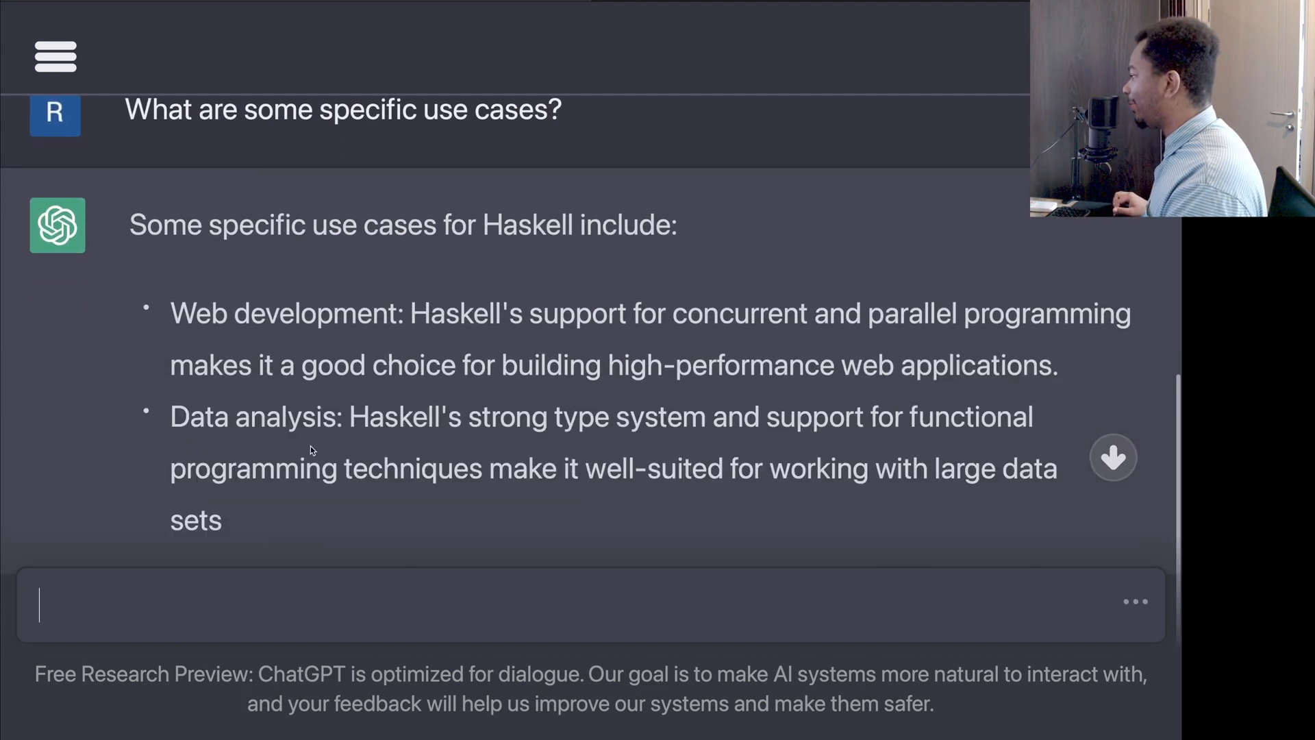
pyautogui.scroll(-3)
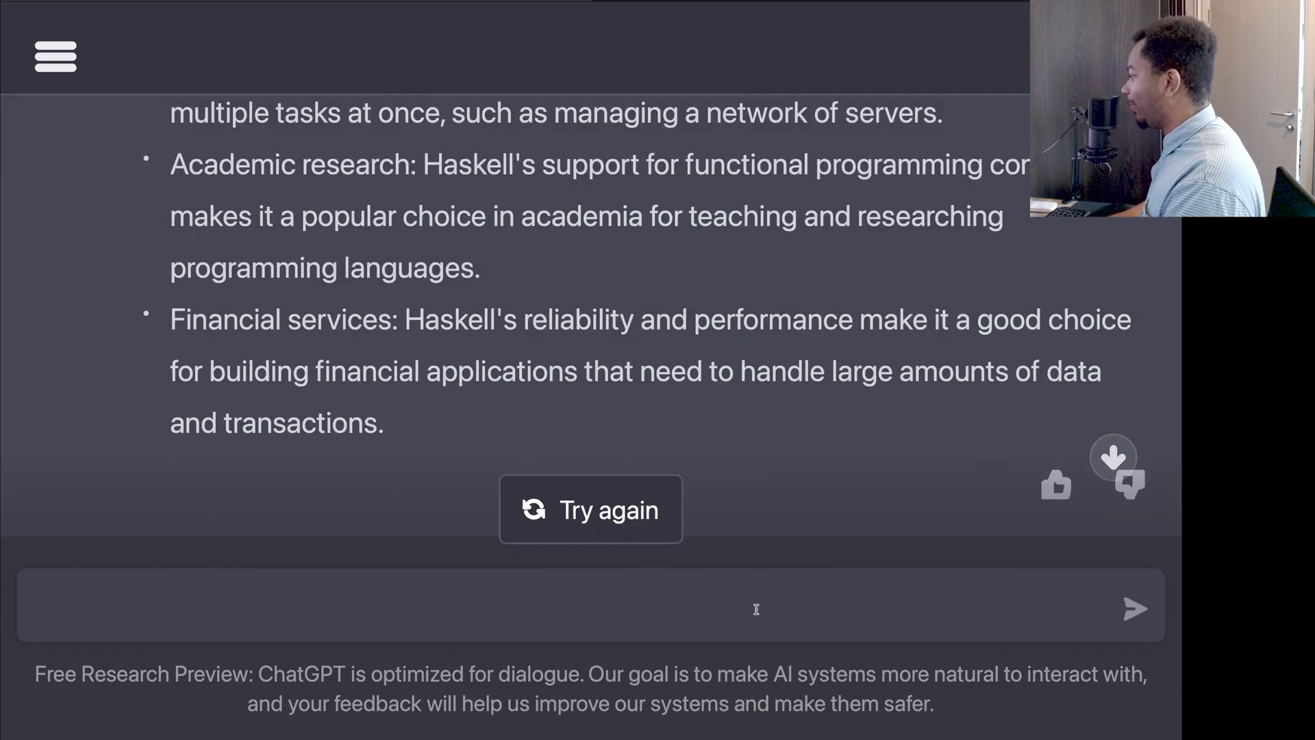
# - Ask 'Write a hello world program in haskell' and read the code with ghc compile and run commands
pyautogui.write('Write a hello world program')
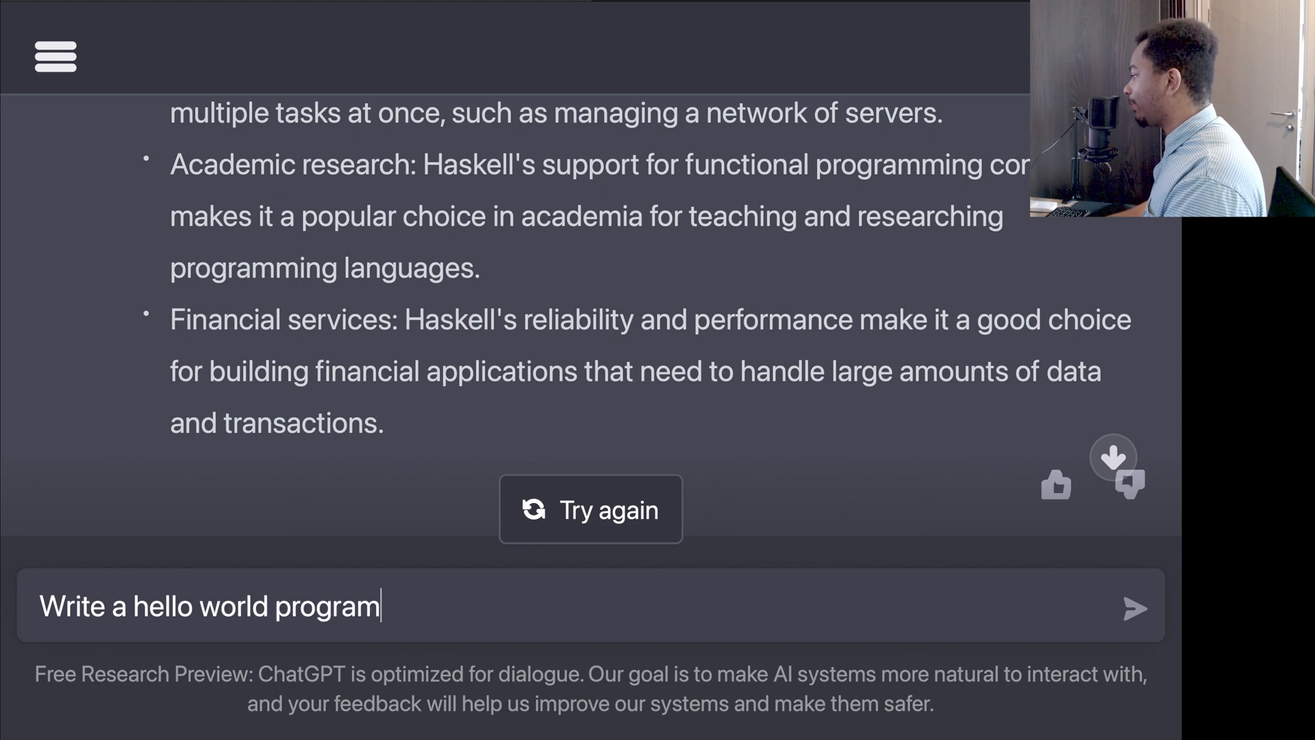
pyautogui.write('in haskell')
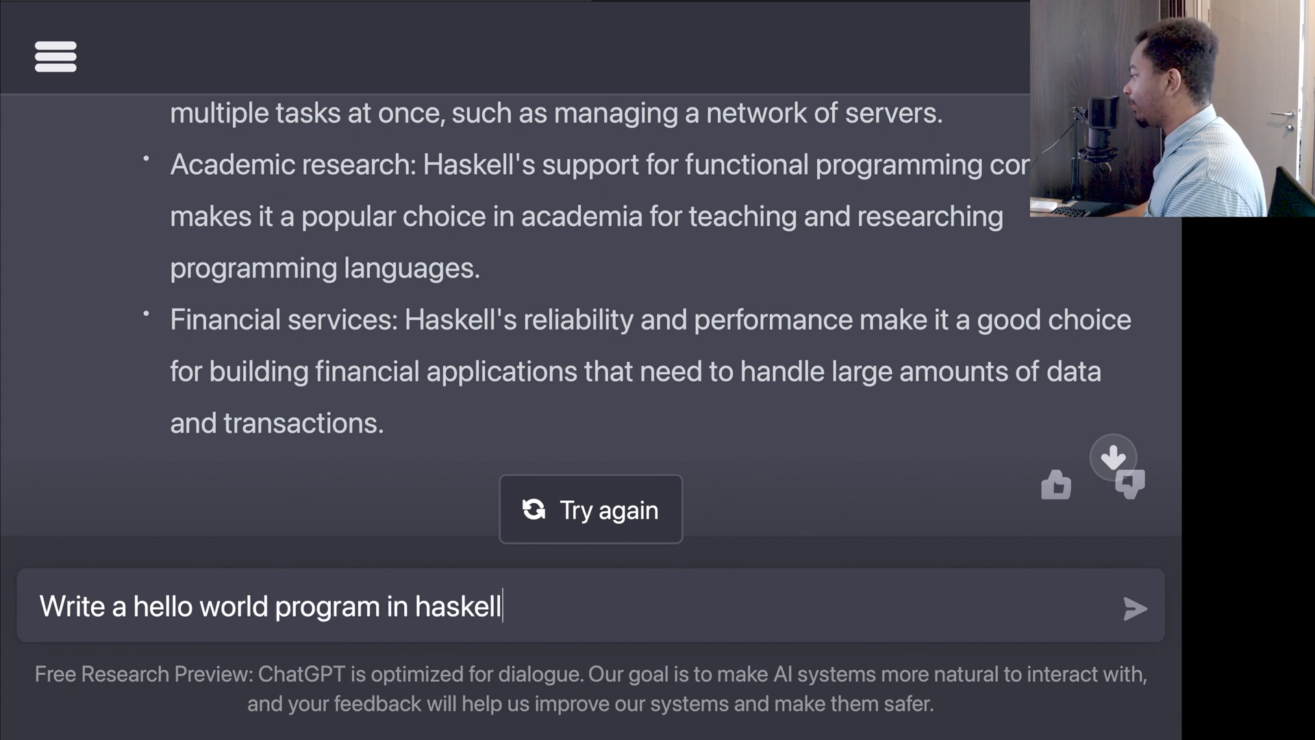
pyautogui.click(1134, 607)
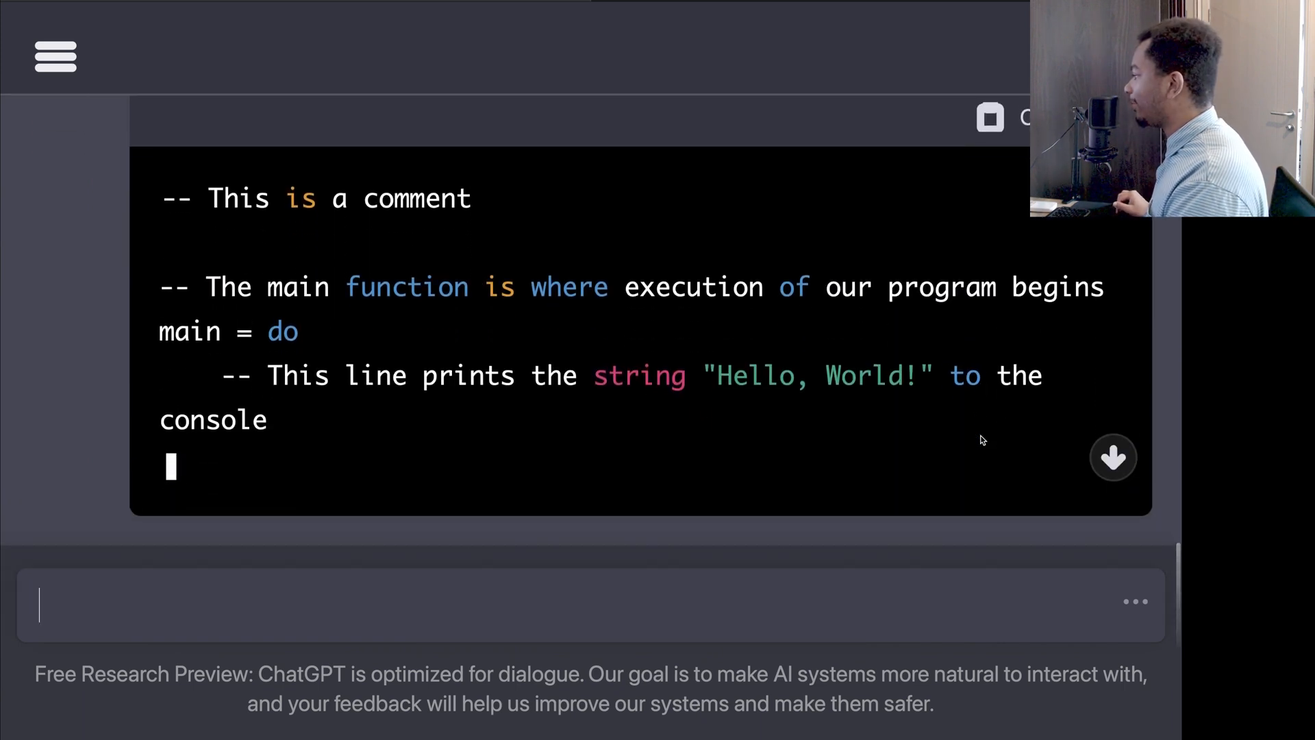
pyautogui.scroll(-3)
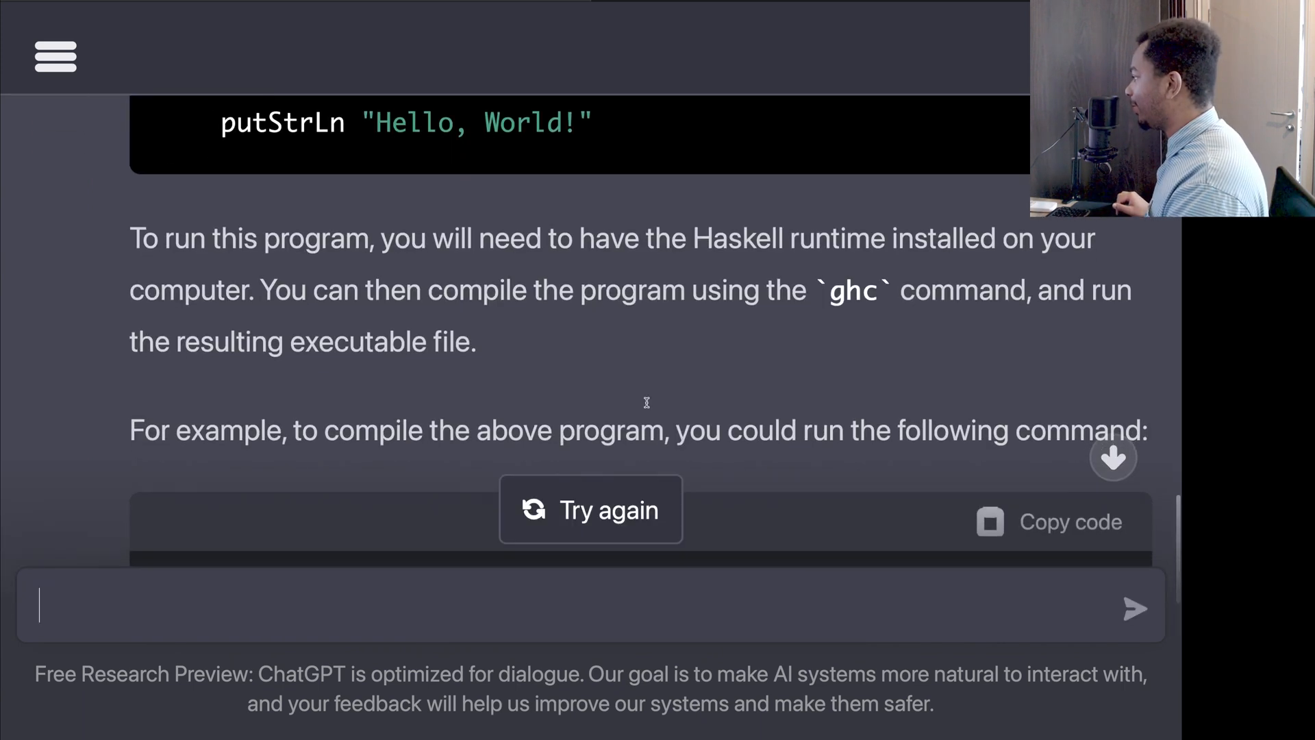
pyautogui.scroll(-3)
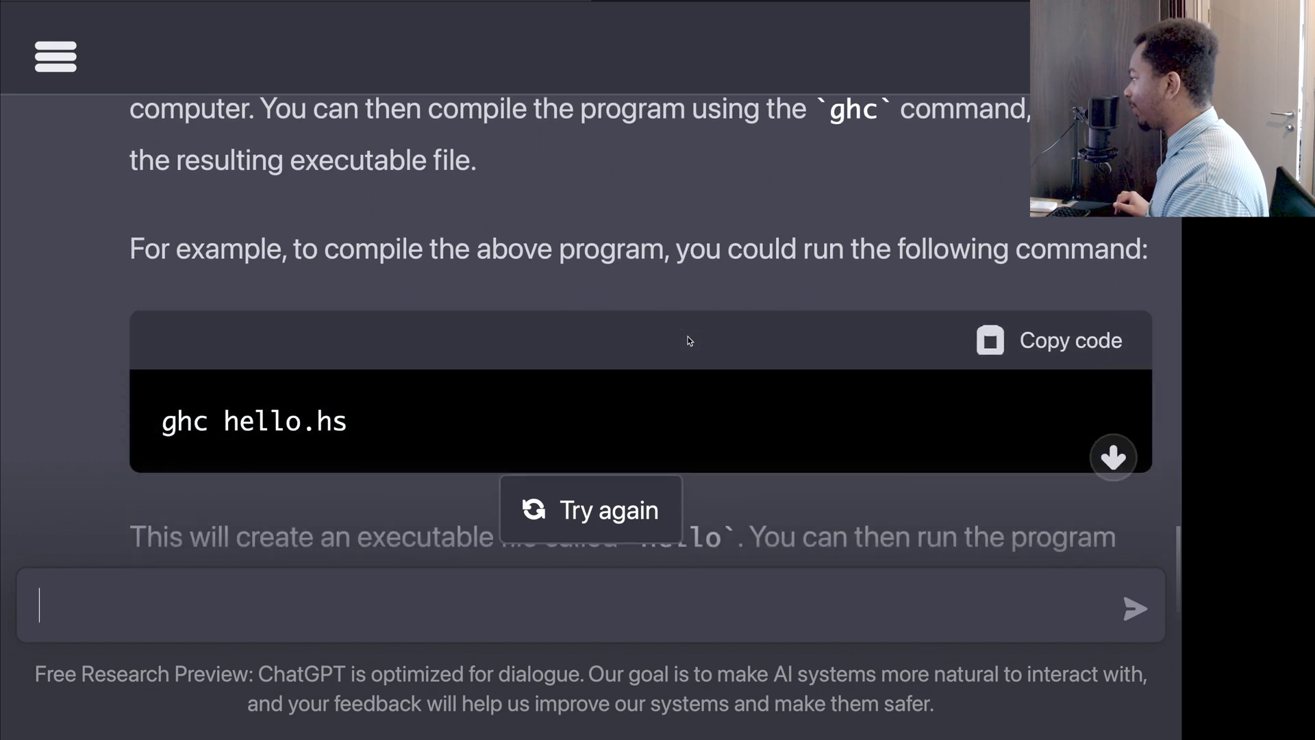
pyautogui.scroll(-3)
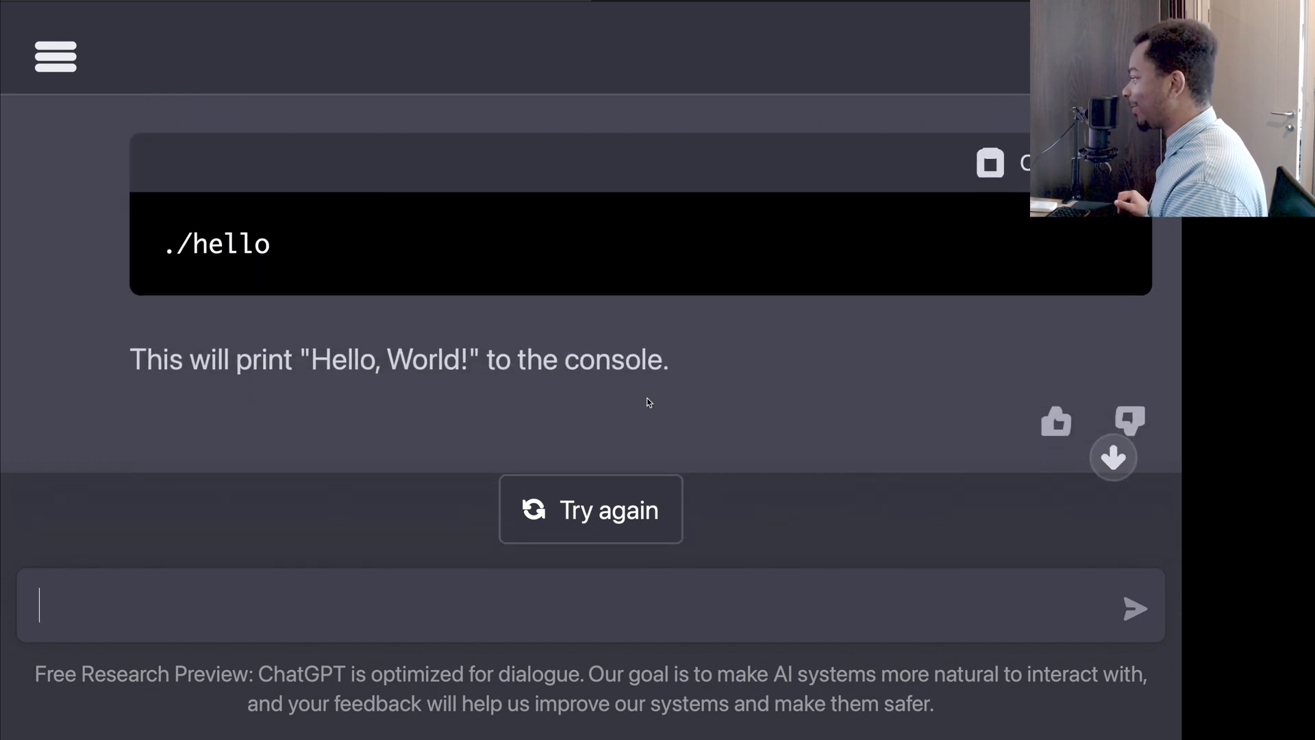